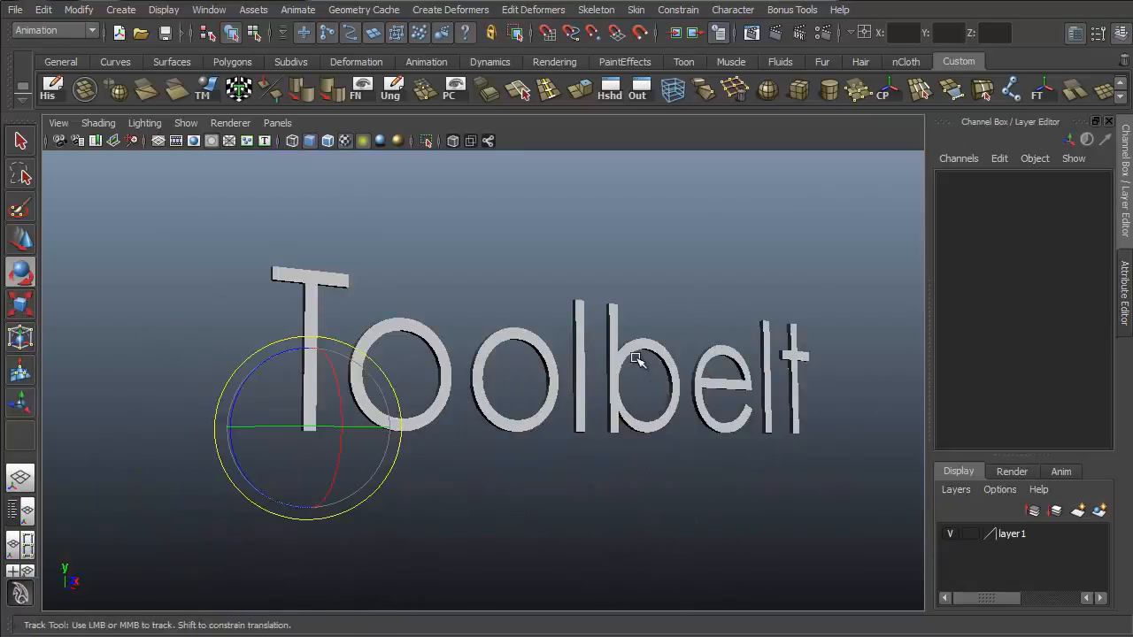
Activate Create Polygon from the Mesh Tools menu, ready to place points on the grid
{"action": "left_click_drag", "start_coordinate": [637, 361], "coordinate": [583, 316]}
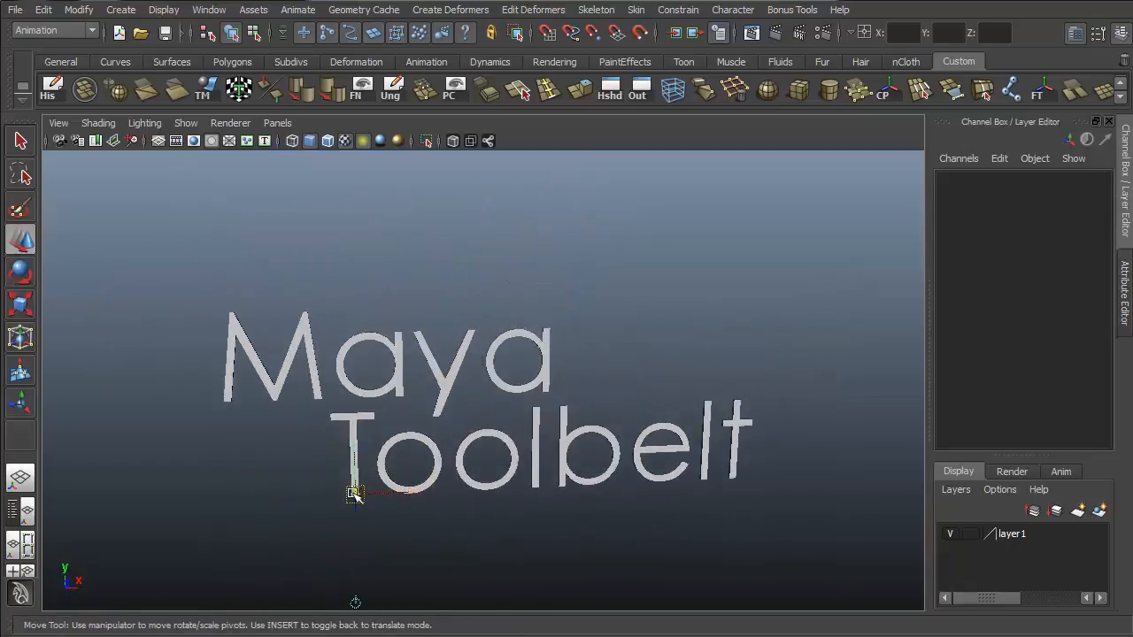
{"action": "left_click_drag", "start_coordinate": [354, 496], "coordinate": [674, 409]}
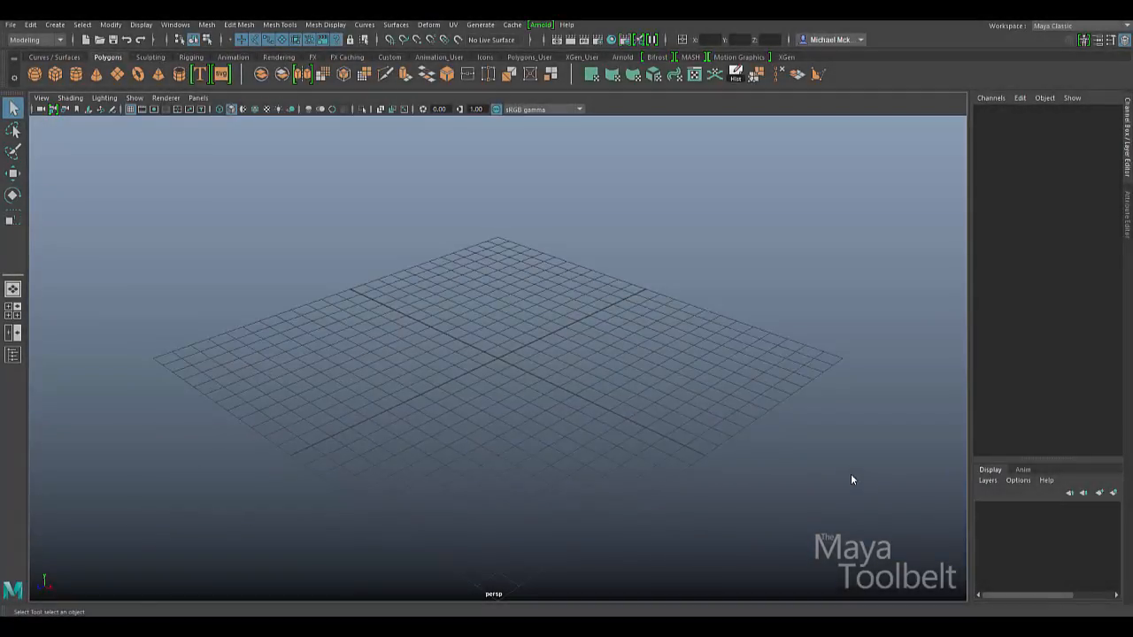
{"action": "mouse_move", "coordinate": [734, 437]}
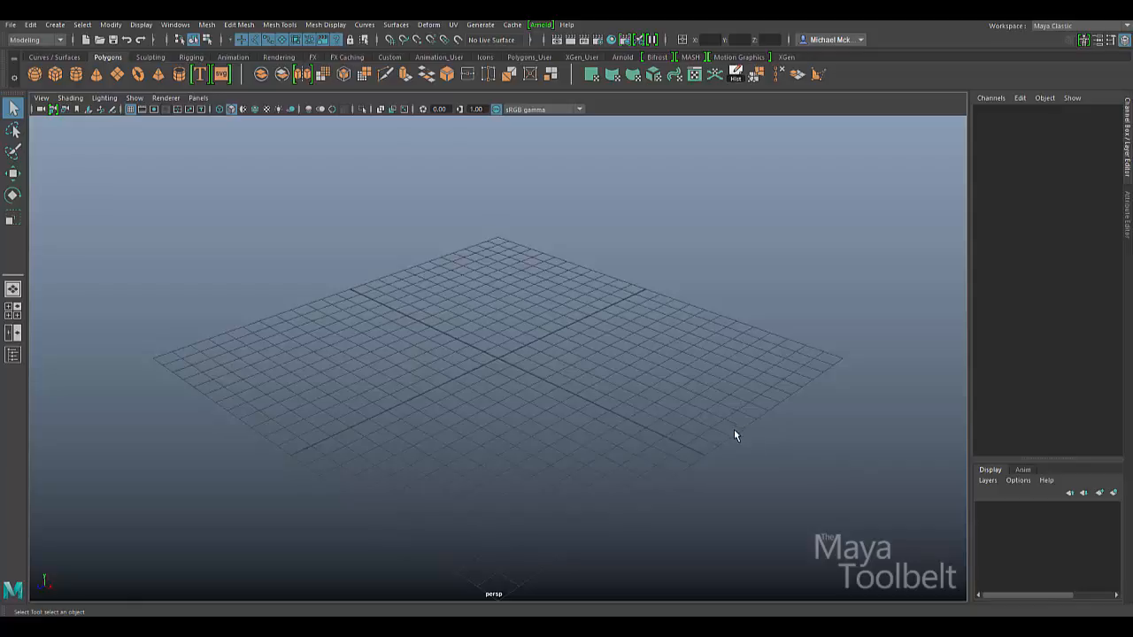
{"action": "mouse_move", "coordinate": [728, 444]}
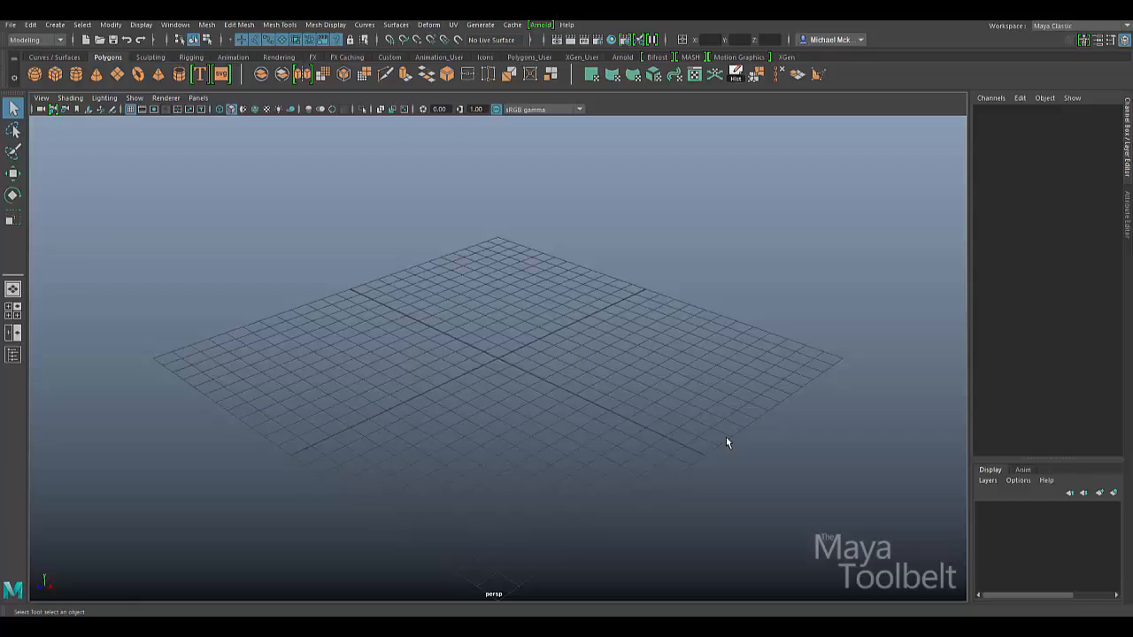
{"action": "mouse_move", "coordinate": [696, 447]}
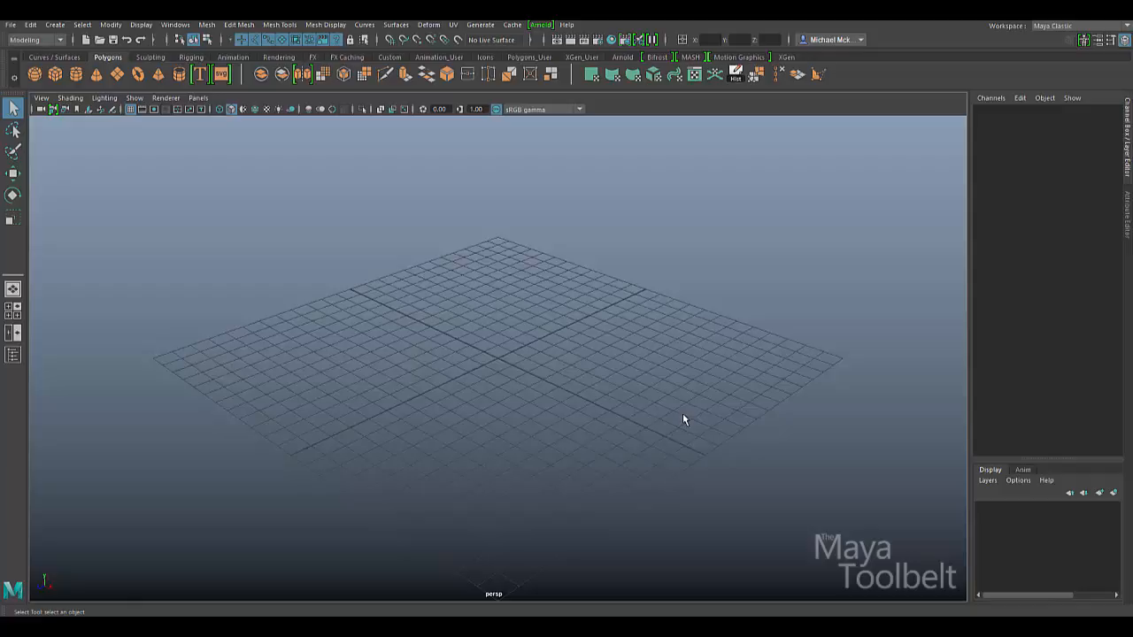
{"action": "mouse_move", "coordinate": [744, 414]}
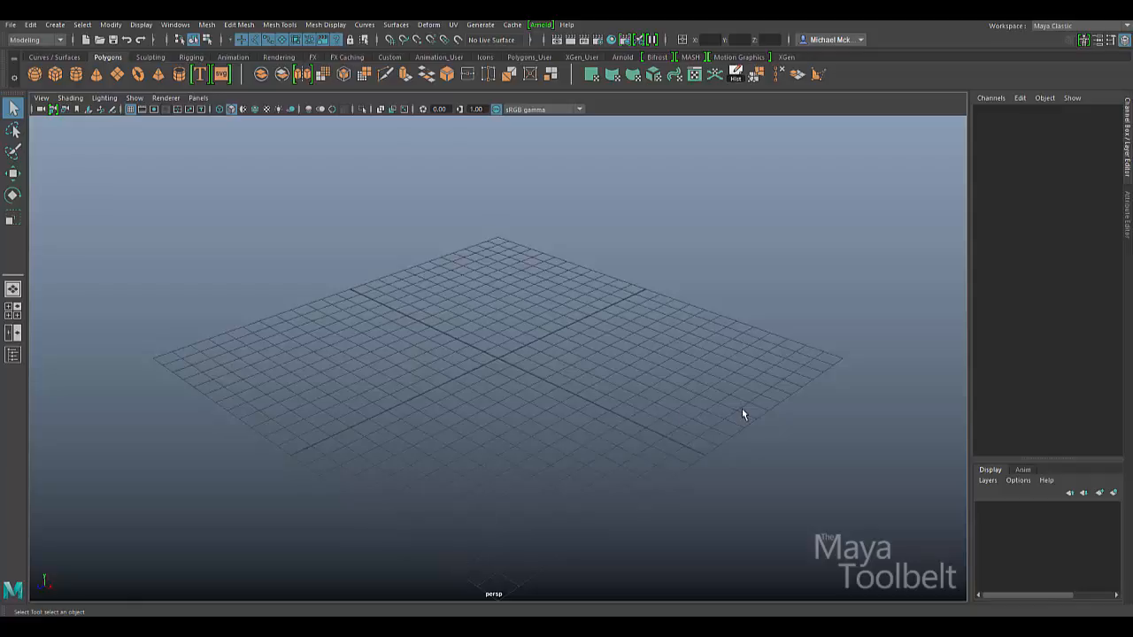
{"action": "mouse_move", "coordinate": [740, 415]}
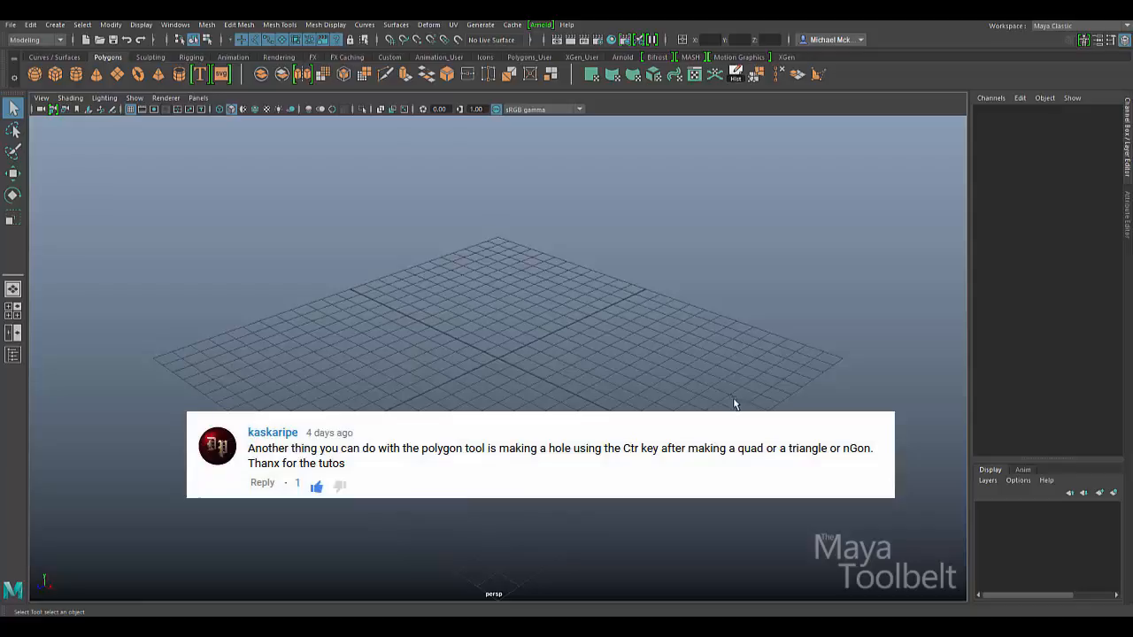
{"action": "mouse_move", "coordinate": [721, 393]}
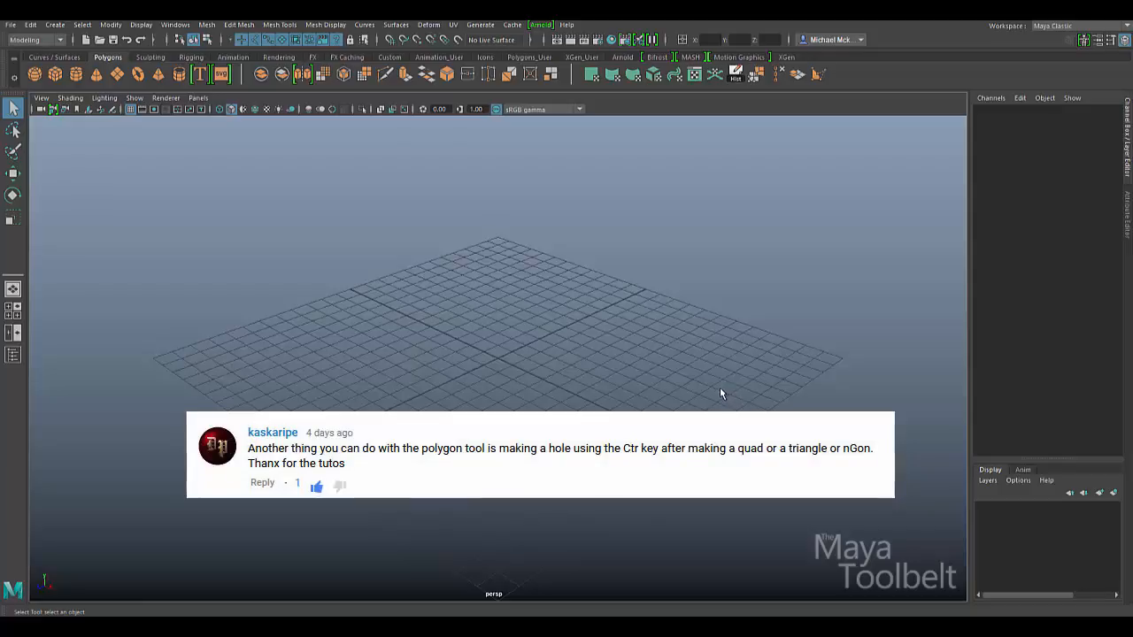
{"action": "mouse_move", "coordinate": [710, 391]}
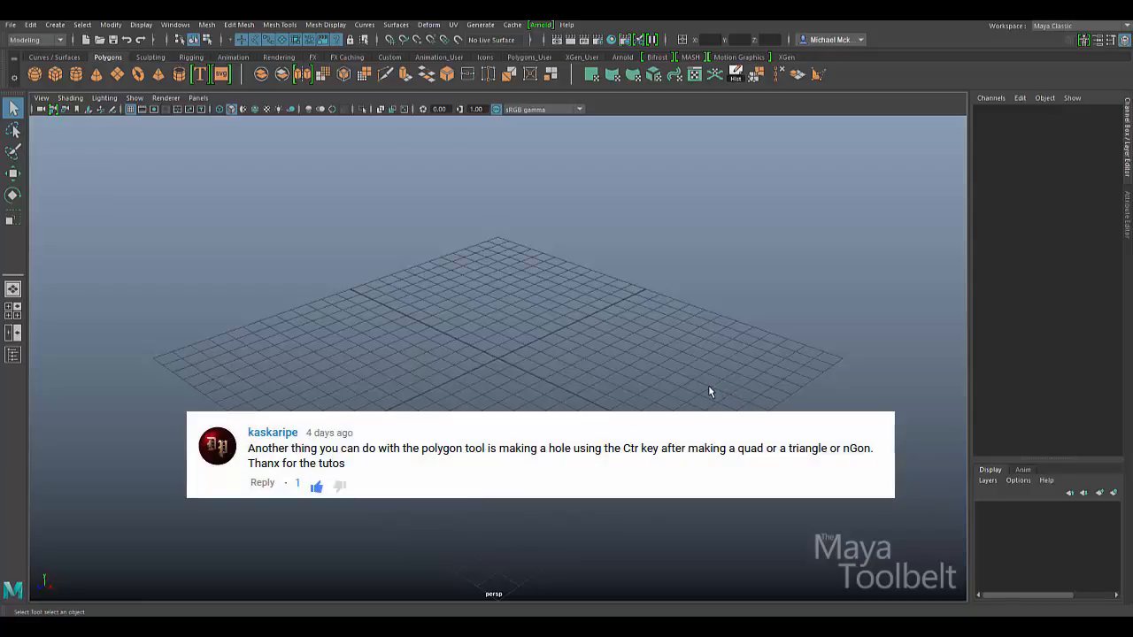
{"action": "mouse_move", "coordinate": [700, 376]}
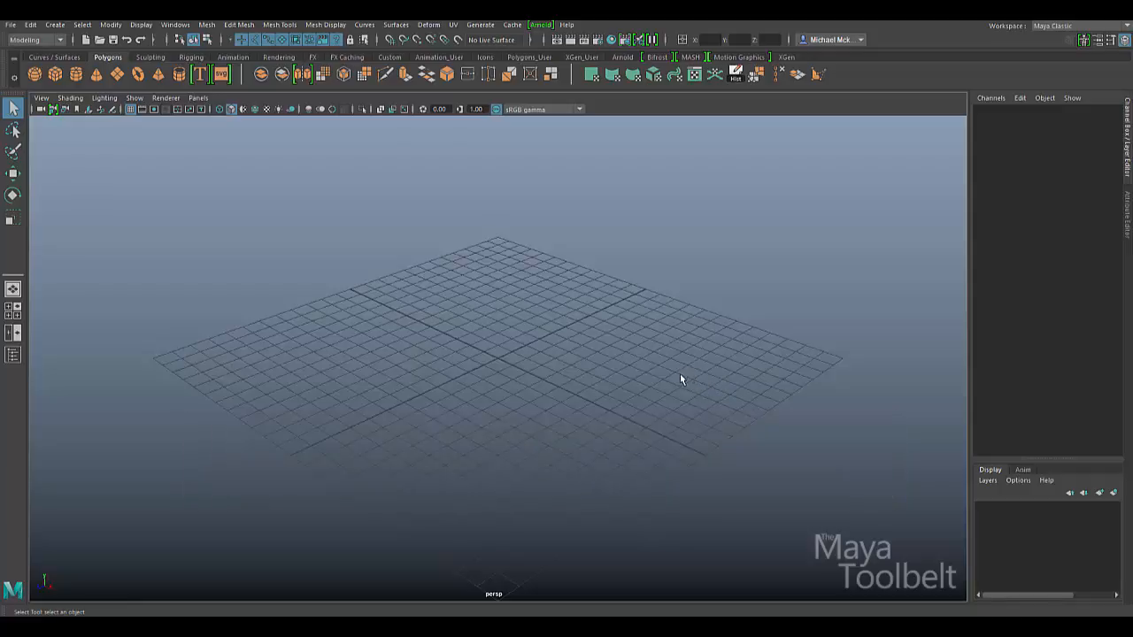
{"action": "mouse_move", "coordinate": [662, 371]}
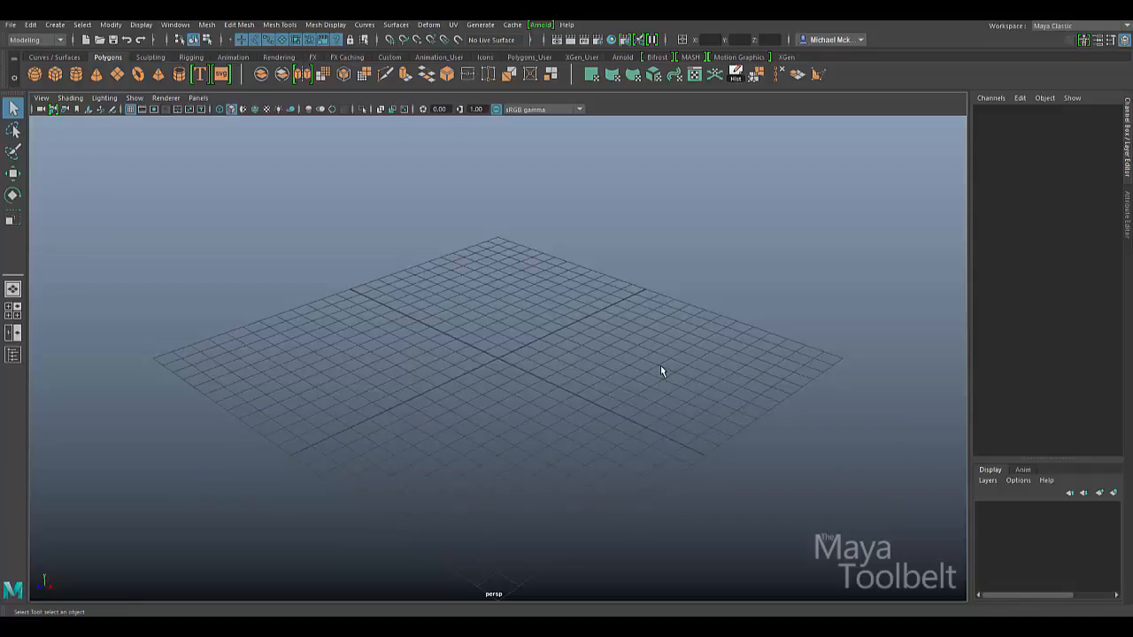
{"action": "mouse_move", "coordinate": [642, 366]}
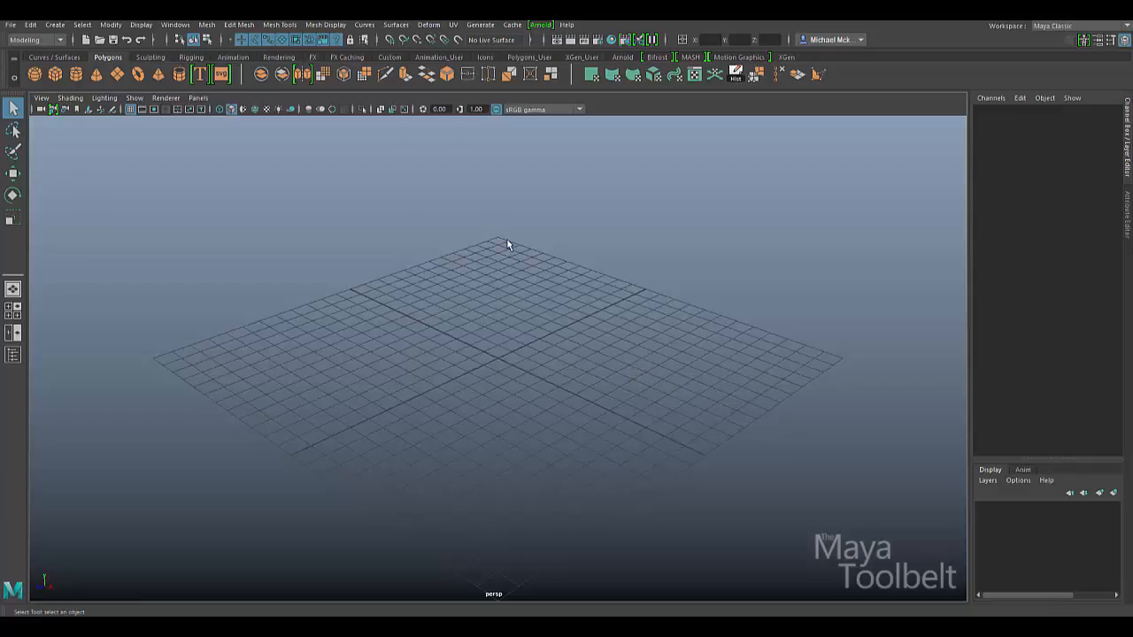
{"action": "mouse_move", "coordinate": [613, 352]}
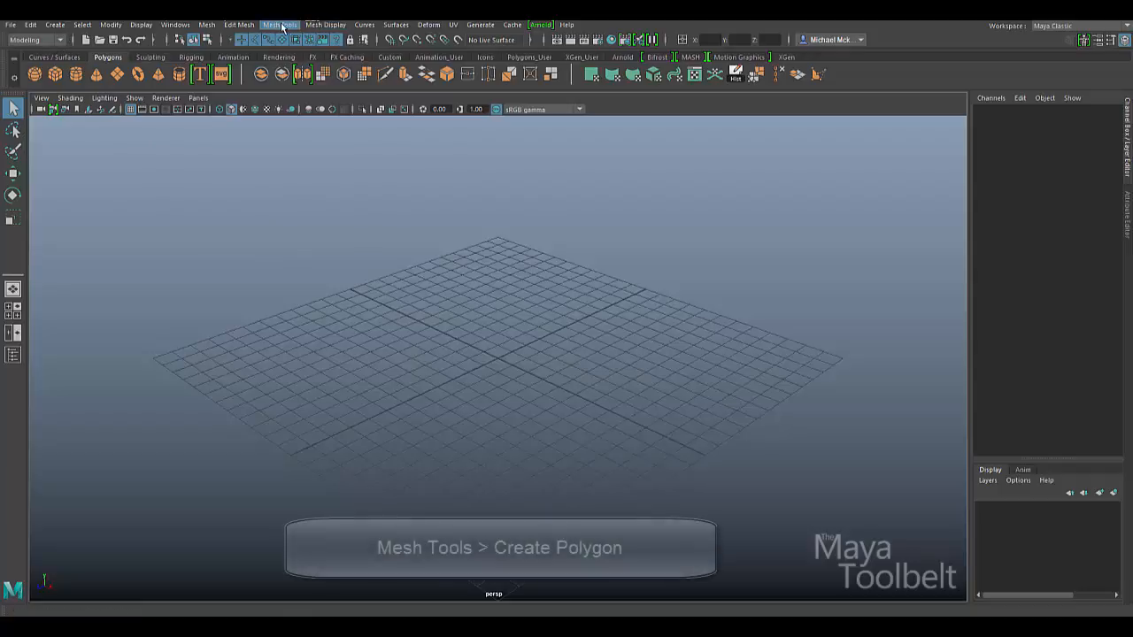
{"action": "left_click", "coordinate": [283, 24]}
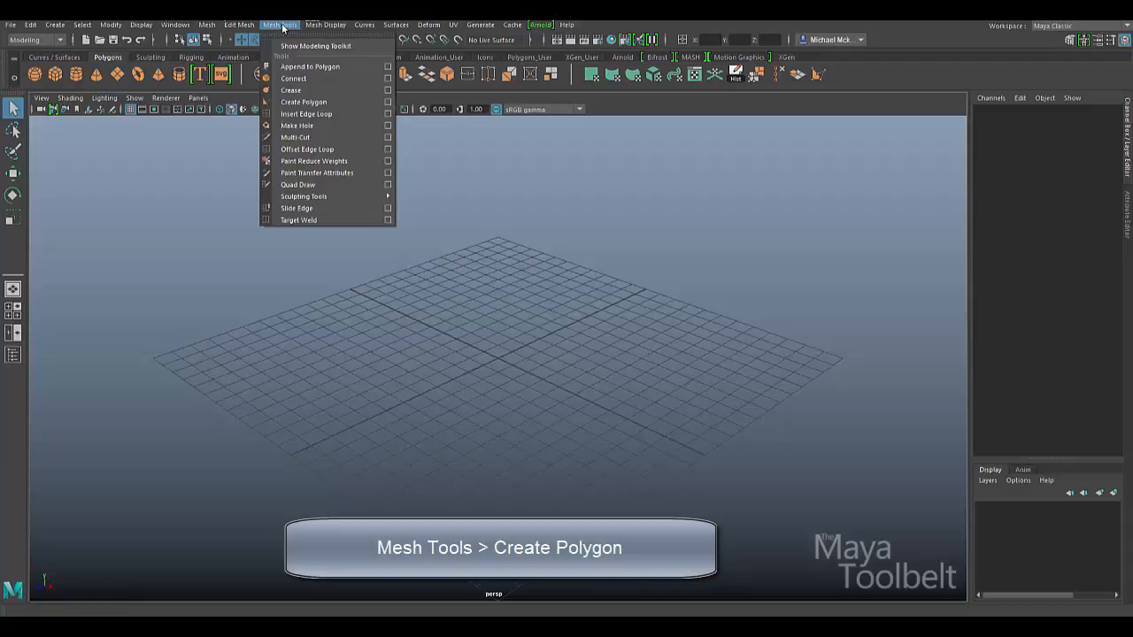
{"action": "mouse_move", "coordinate": [309, 101]}
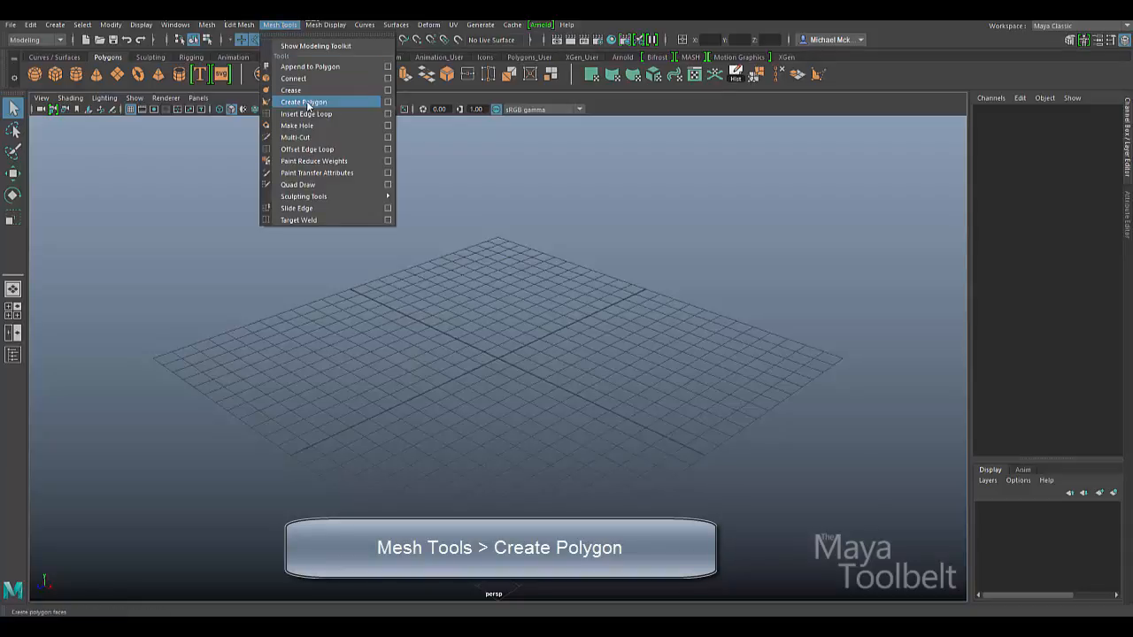
{"action": "left_click", "coordinate": [304, 102]}
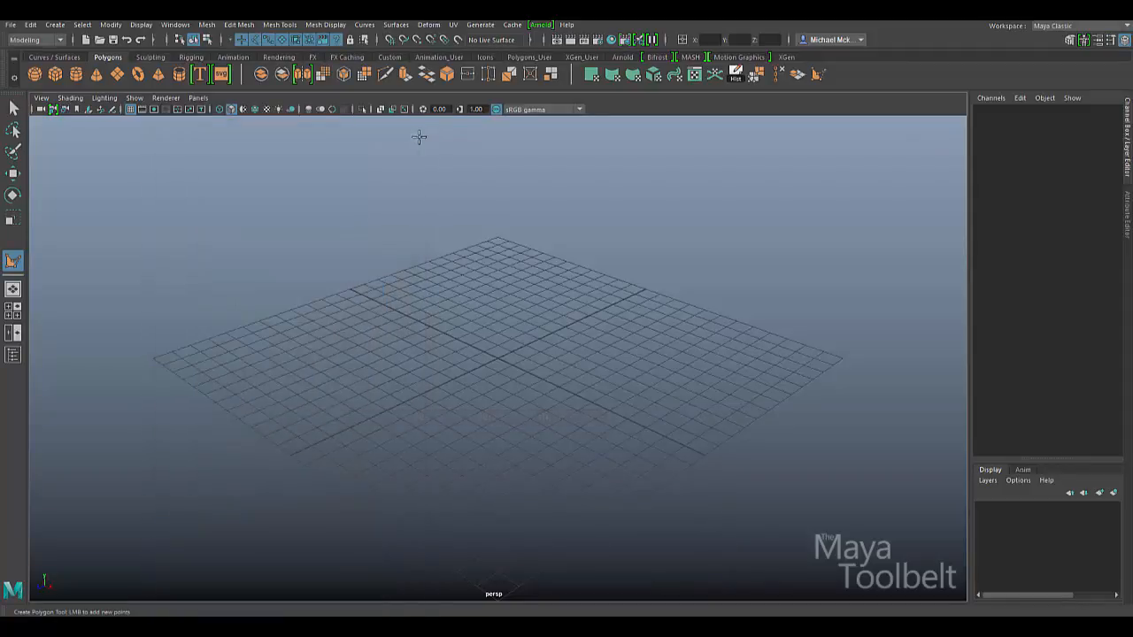
{"action": "mouse_move", "coordinate": [567, 321]}
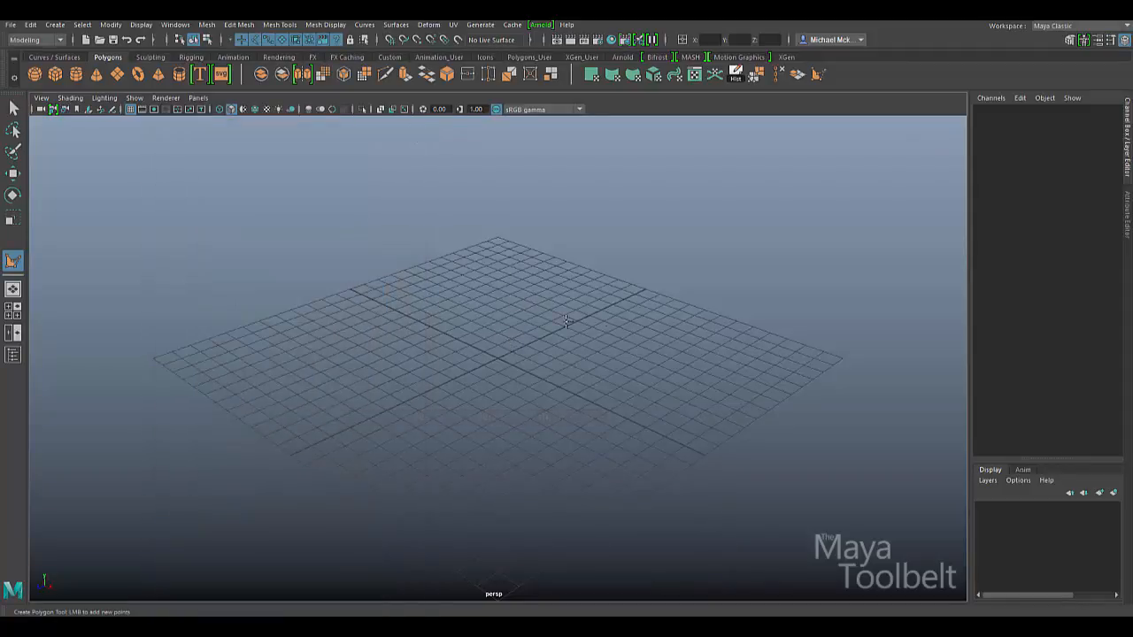
{"action": "mouse_move", "coordinate": [441, 308]}
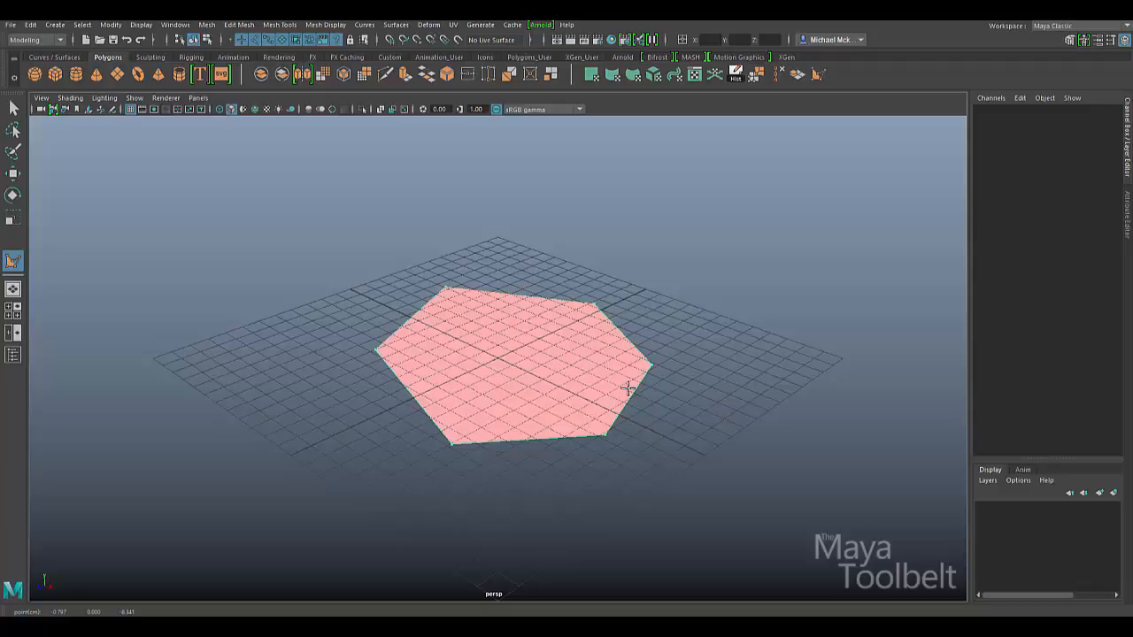
{"action": "mouse_move", "coordinate": [682, 333]}
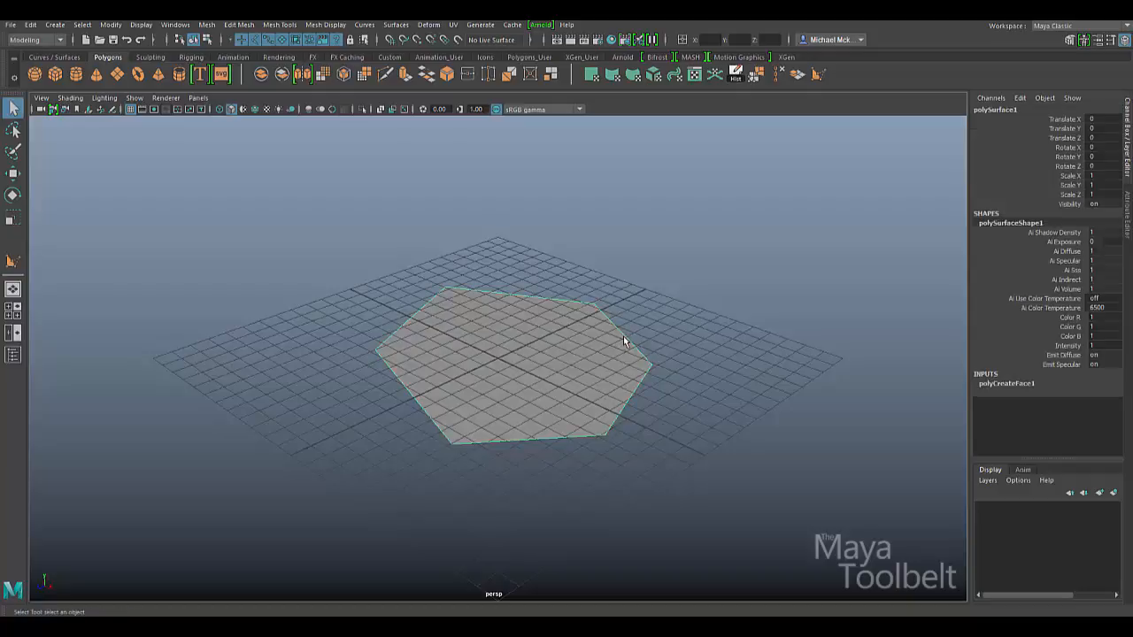
{"action": "mouse_move", "coordinate": [315, 178]}
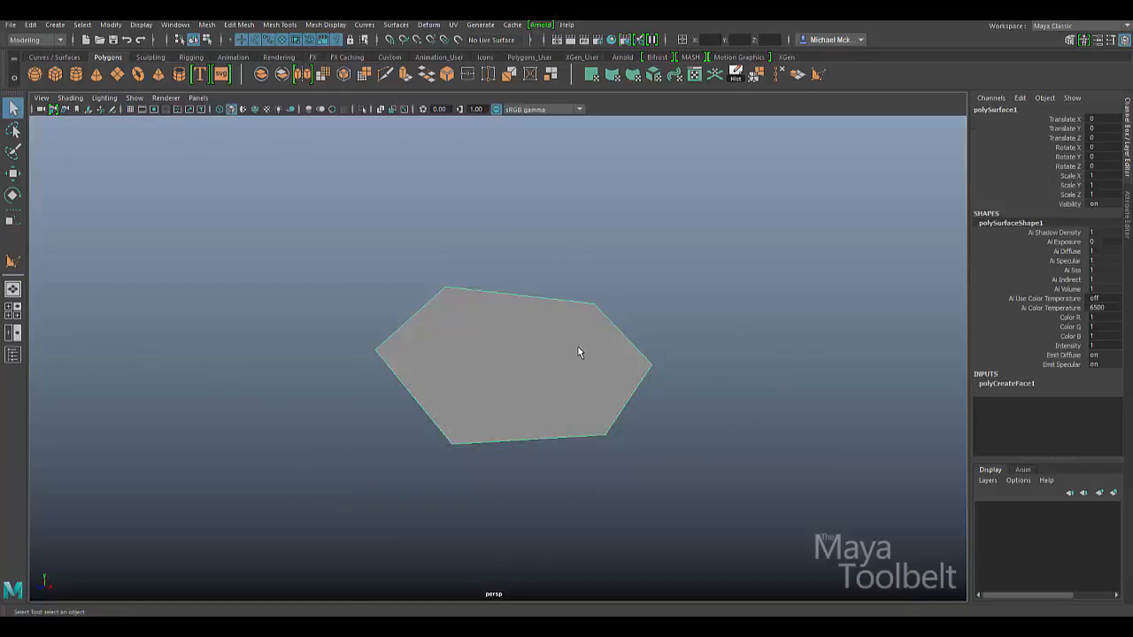
Marquee-select the hexagonal face and delete it from the scene
{"action": "left_click_drag", "start_coordinate": [580, 353], "coordinate": [618, 420]}
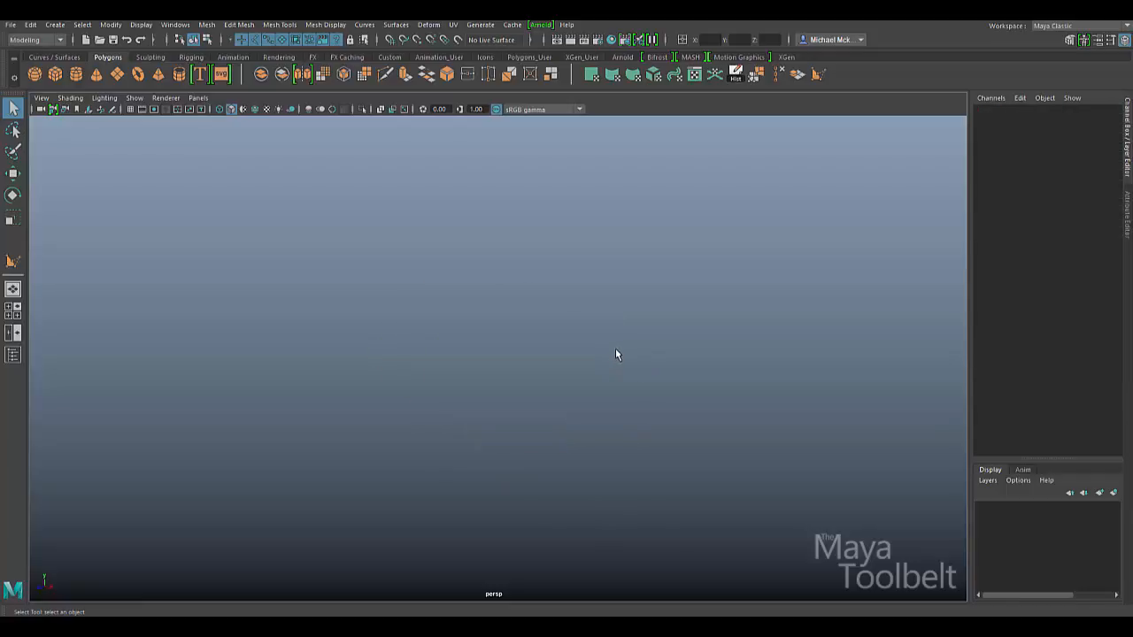
{"action": "left_click", "coordinate": [12, 261]}
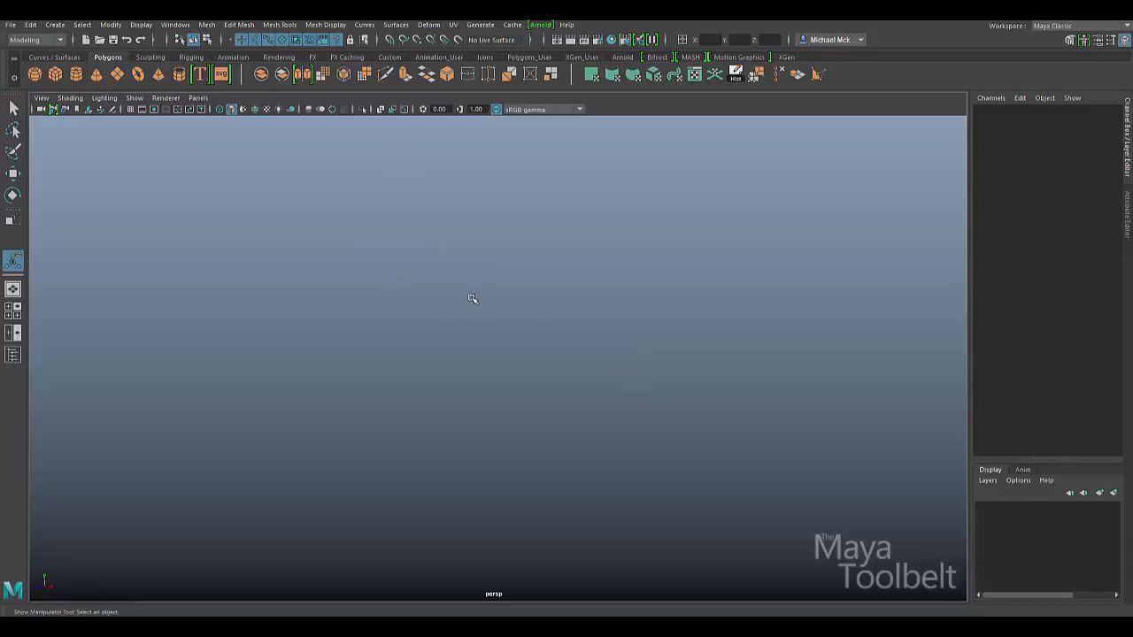
Draw a six-sided face with a Ctrl-clicked five-sided hole, then orbit to inspect it
{"action": "left_click", "coordinate": [287, 24]}
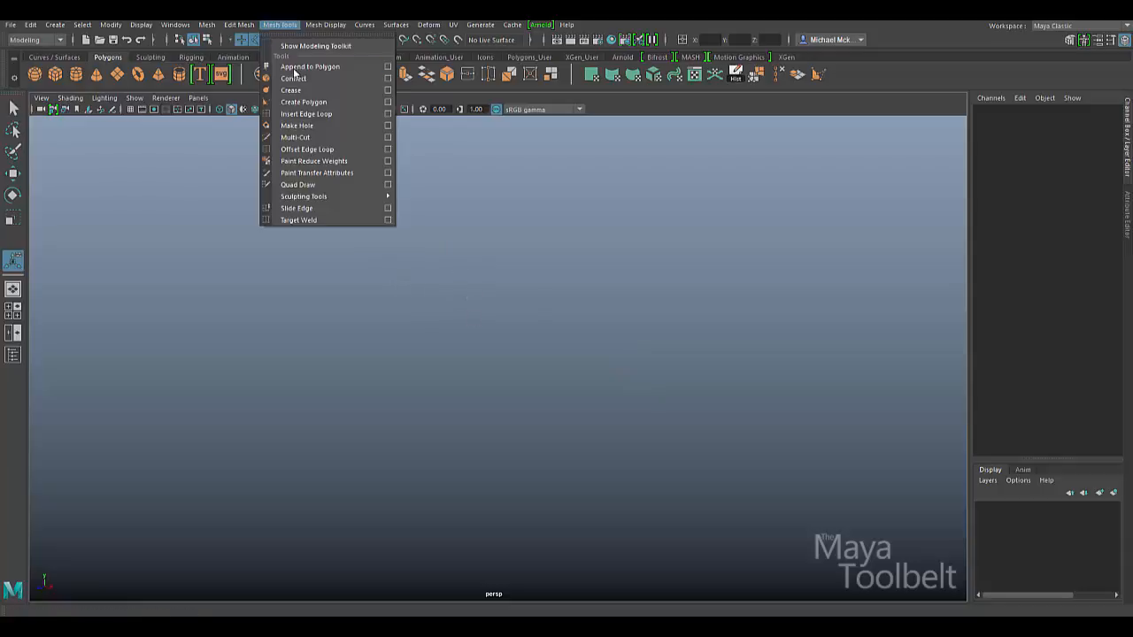
{"action": "left_click", "coordinate": [304, 102]}
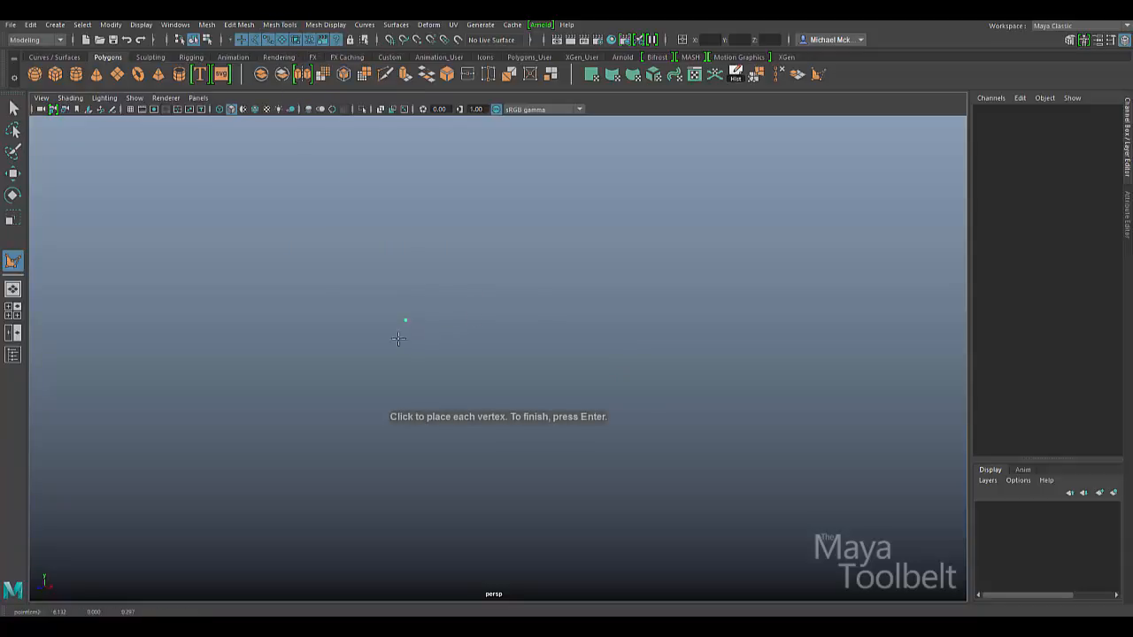
{"action": "left_click", "coordinate": [562, 293]}
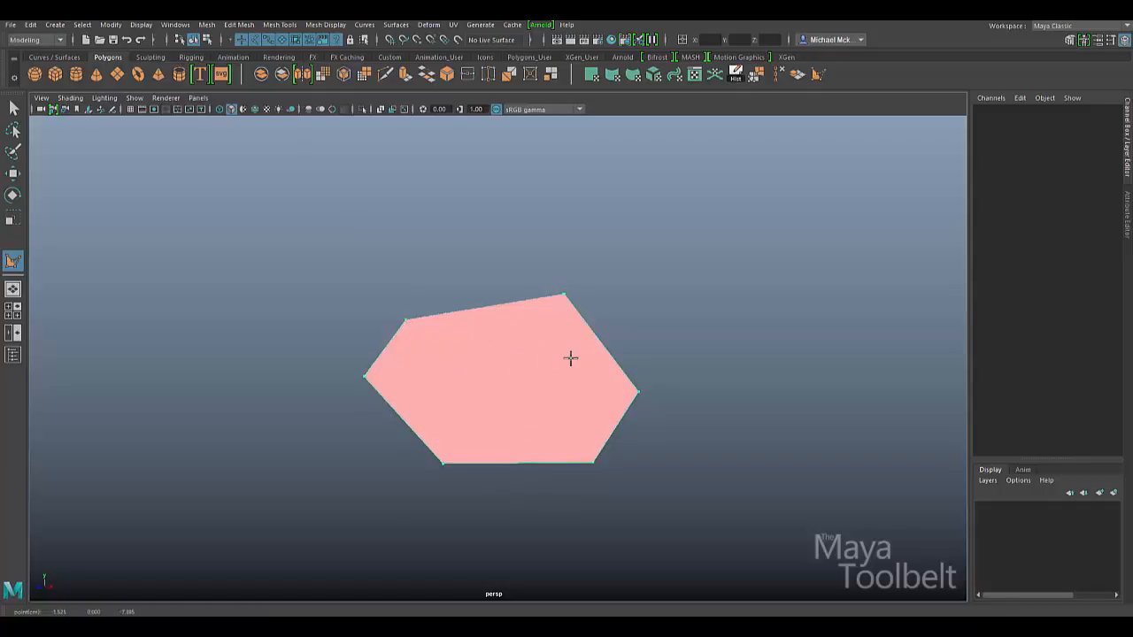
{"action": "mouse_move", "coordinate": [489, 323]}
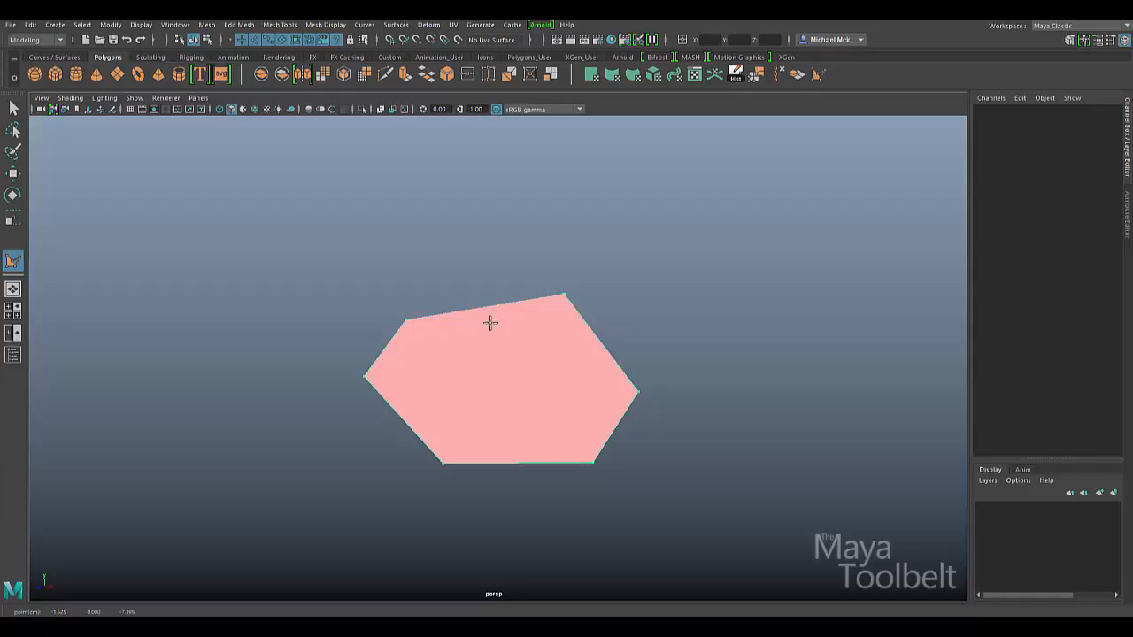
{"action": "mouse_move", "coordinate": [539, 325]}
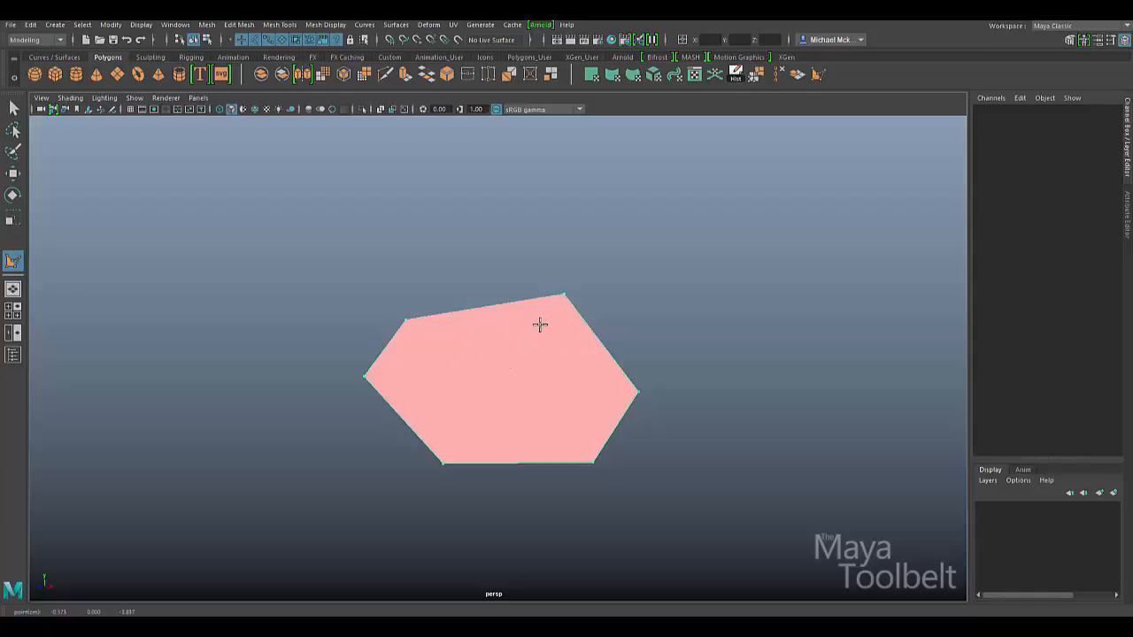
{"action": "mouse_move", "coordinate": [537, 386]}
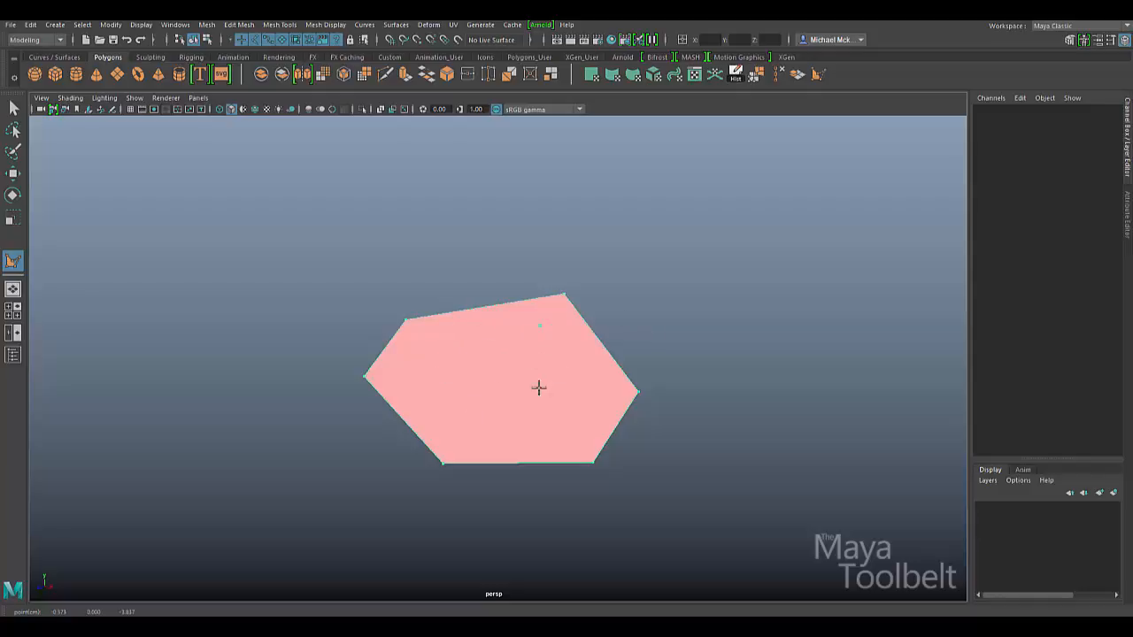
{"action": "mouse_move", "coordinate": [579, 360]}
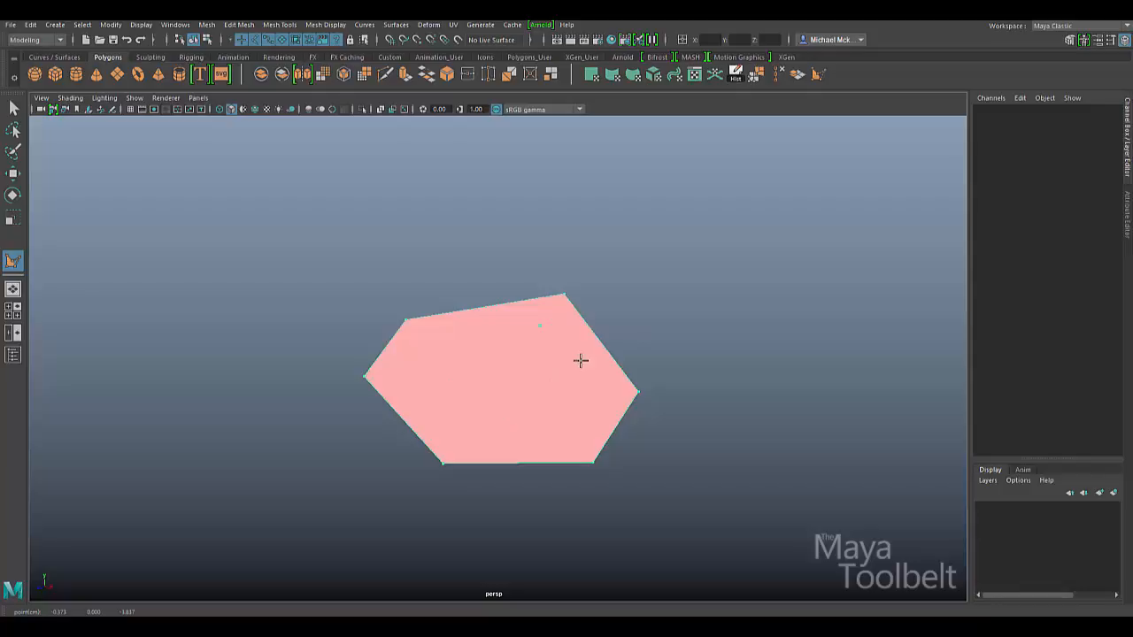
{"action": "mouse_move", "coordinate": [577, 355]}
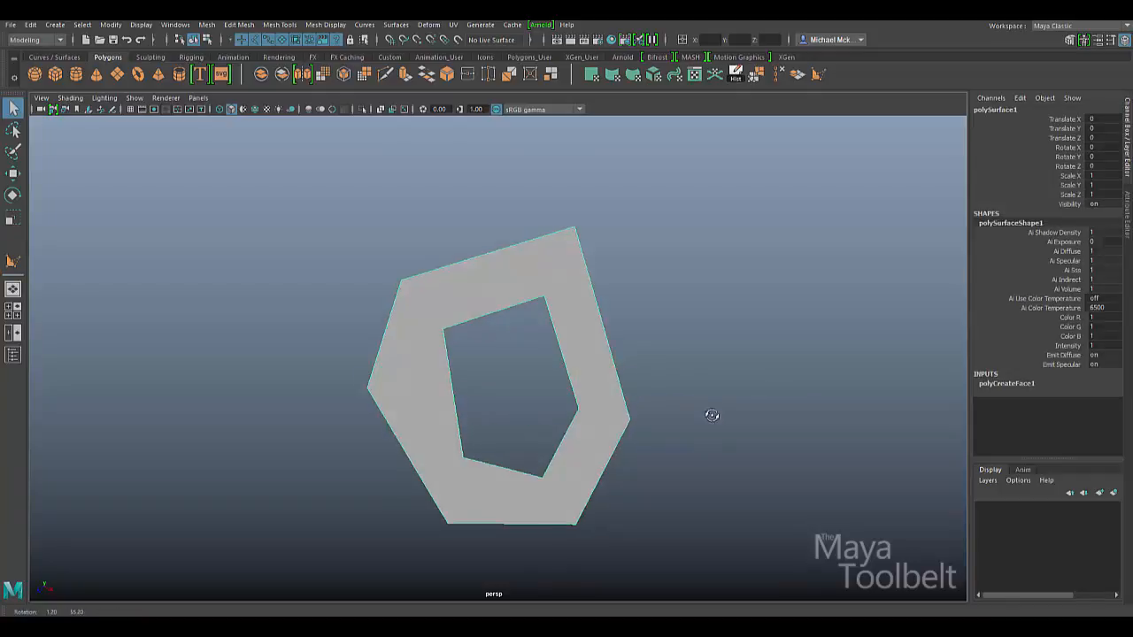
{"action": "left_click_drag", "start_coordinate": [712, 416], "coordinate": [764, 281]}
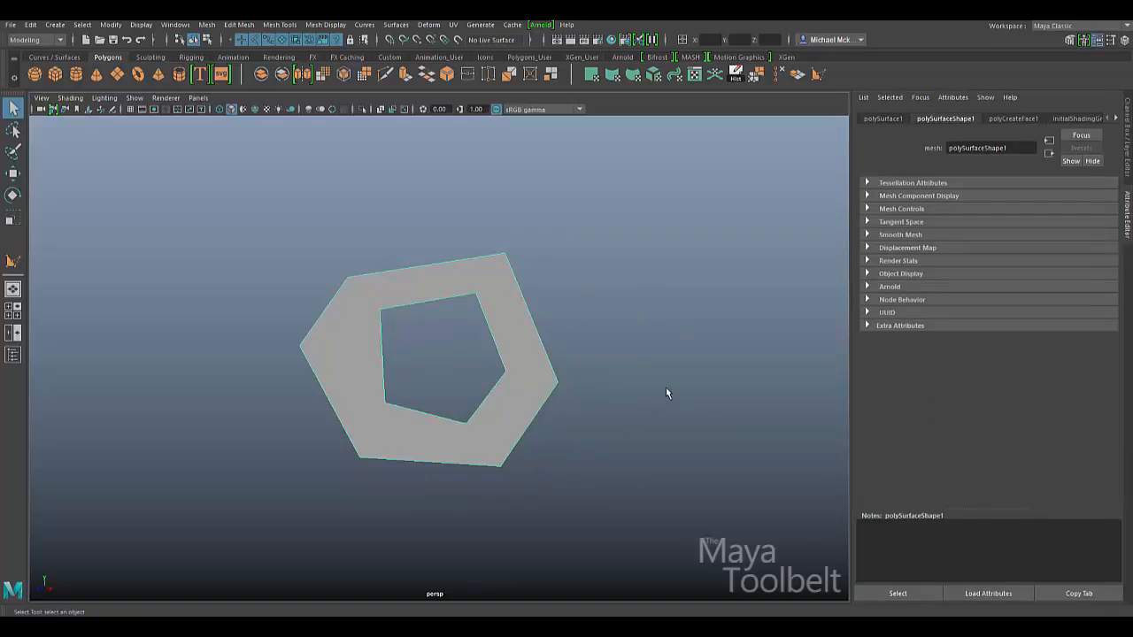
{"action": "mouse_move", "coordinate": [786, 224]}
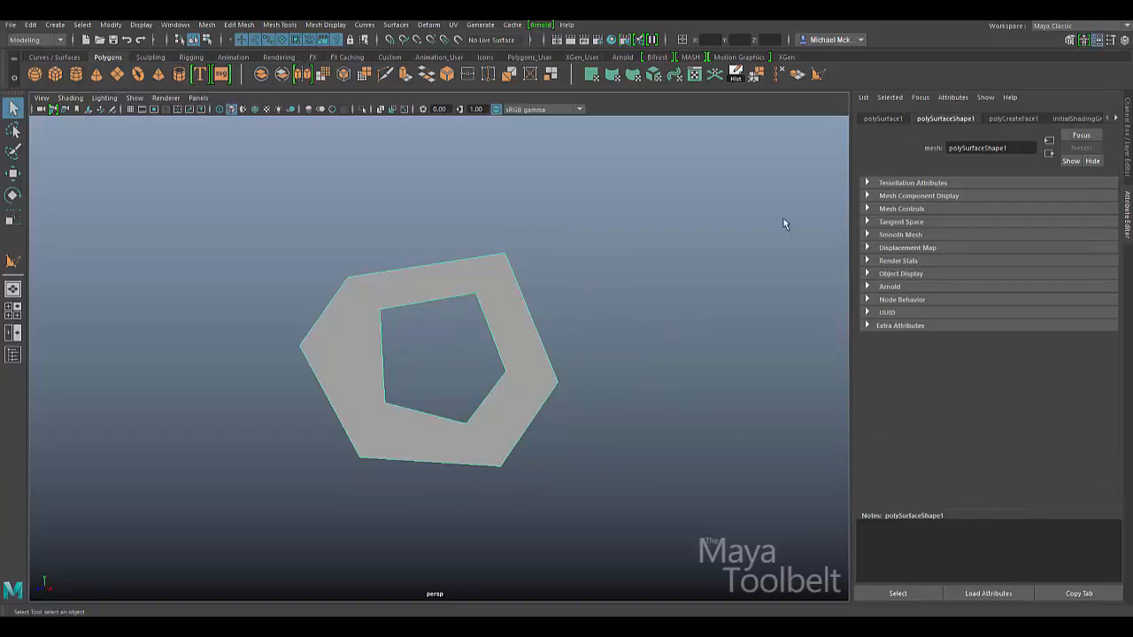
View the polyCreateFace1 history listing eleven vertex coordinates and subdivision 1
{"action": "left_click", "coordinate": [1022, 117]}
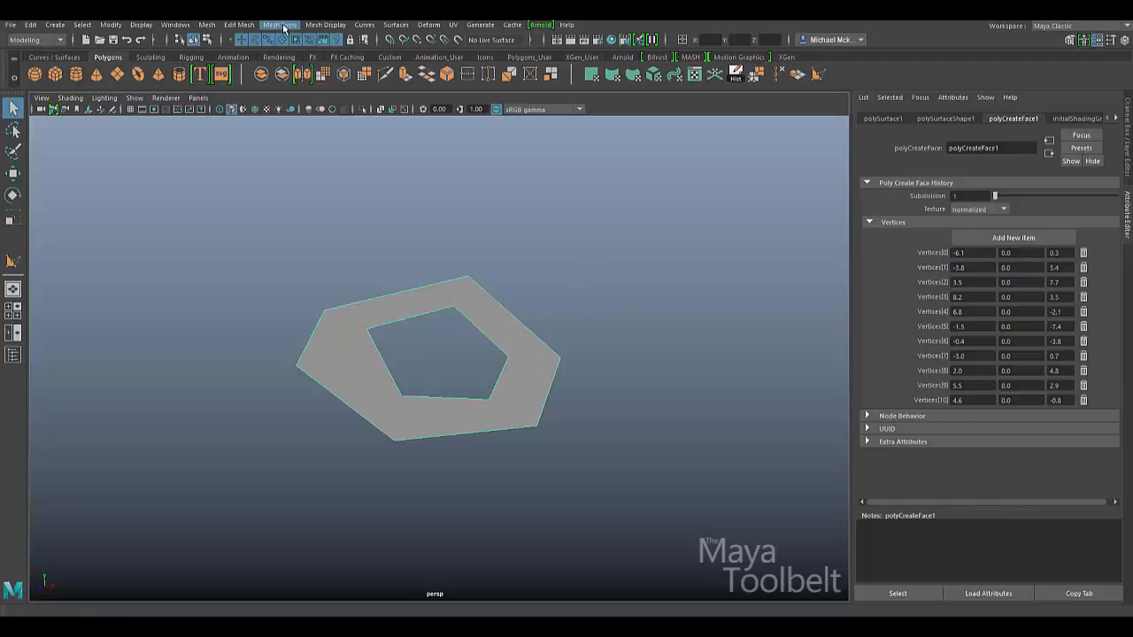
Set the Create Polygon tool's Divisions to 2 in its option box
{"action": "left_click", "coordinate": [280, 24]}
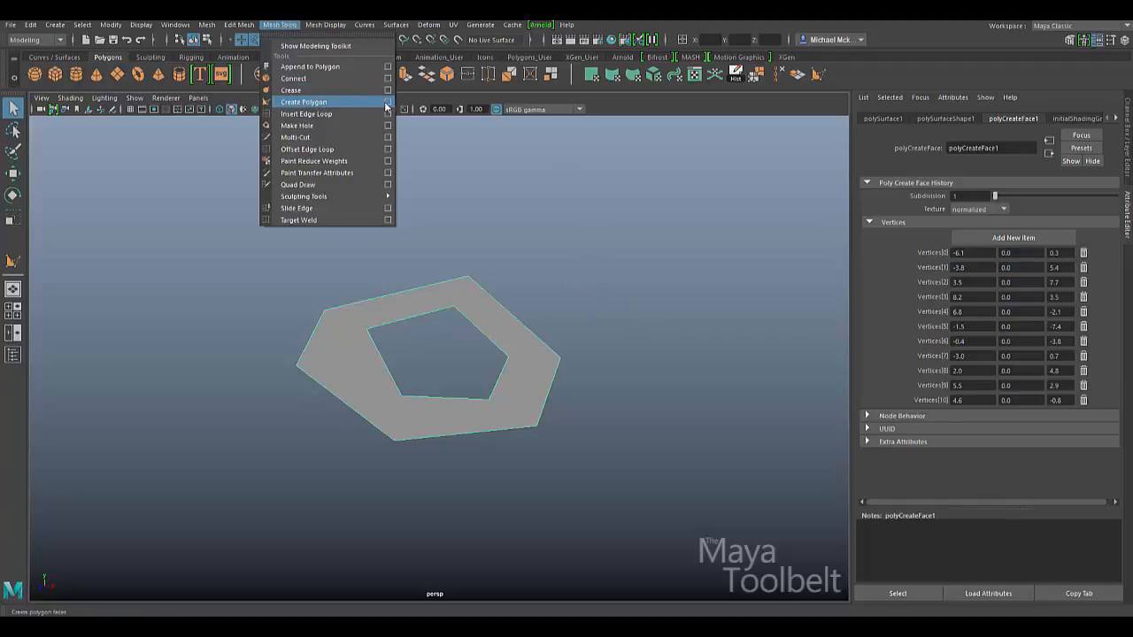
{"action": "left_click", "coordinate": [306, 101]}
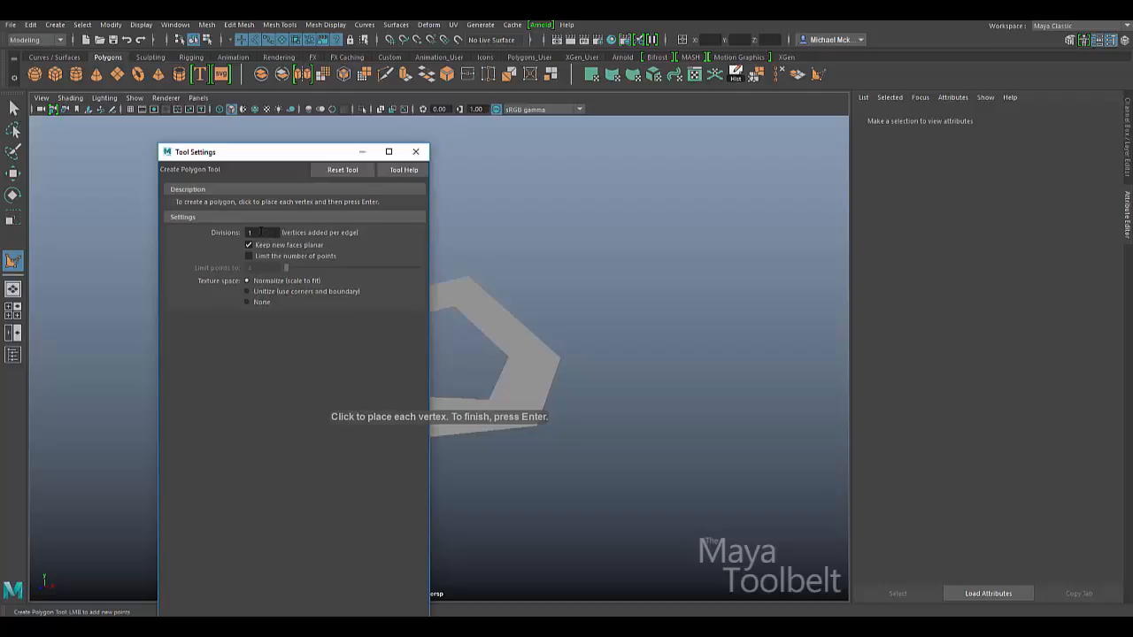
{"action": "left_click", "coordinate": [540, 416]}
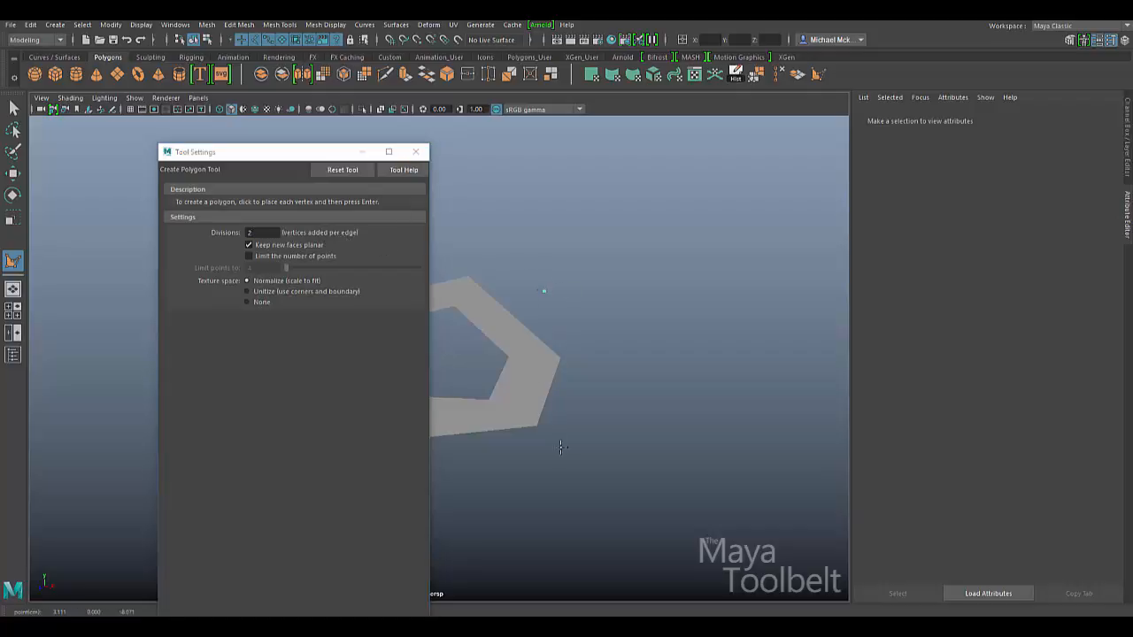
Place four corner points for a trial face
{"action": "left_click", "coordinate": [542, 380]}
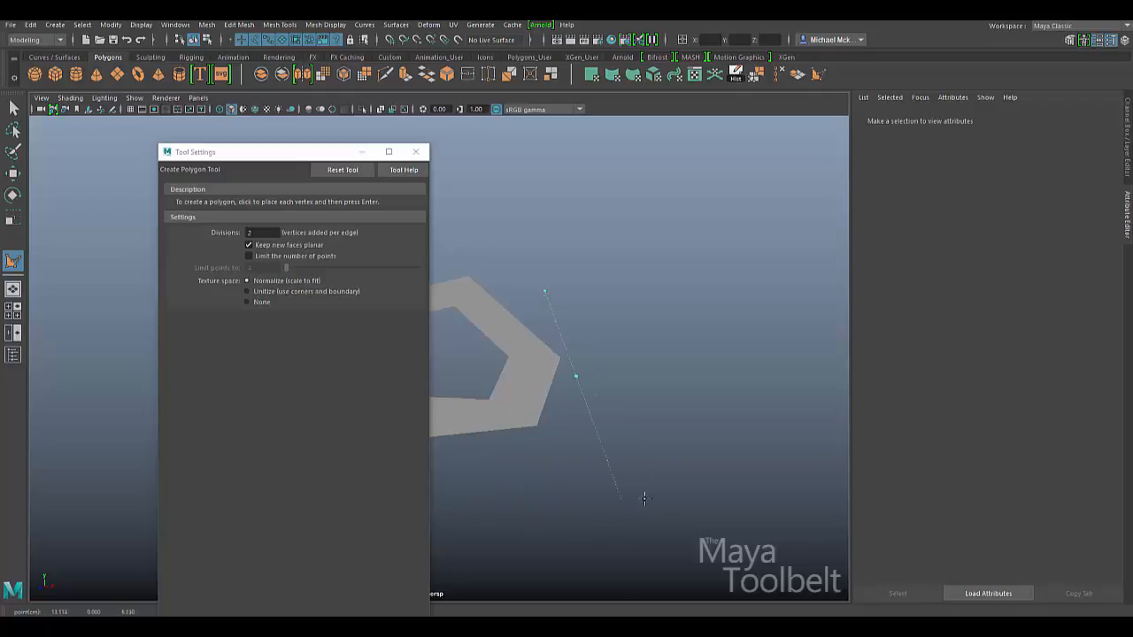
{"action": "left_click", "coordinate": [589, 375]}
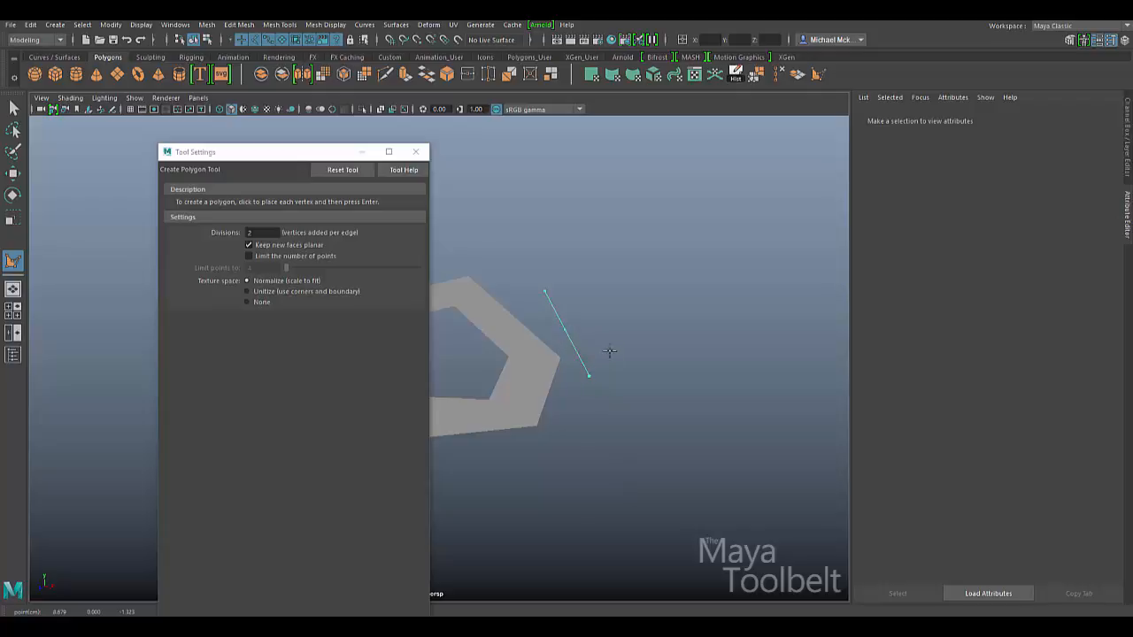
{"action": "left_click", "coordinate": [609, 266]}
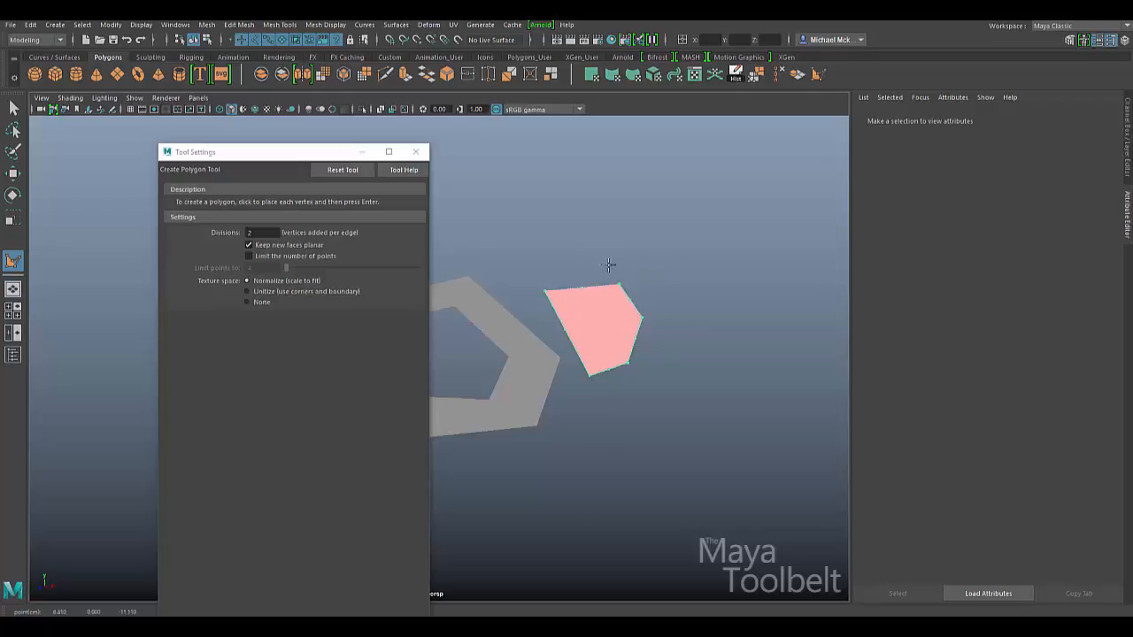
{"action": "left_click", "coordinate": [553, 226]}
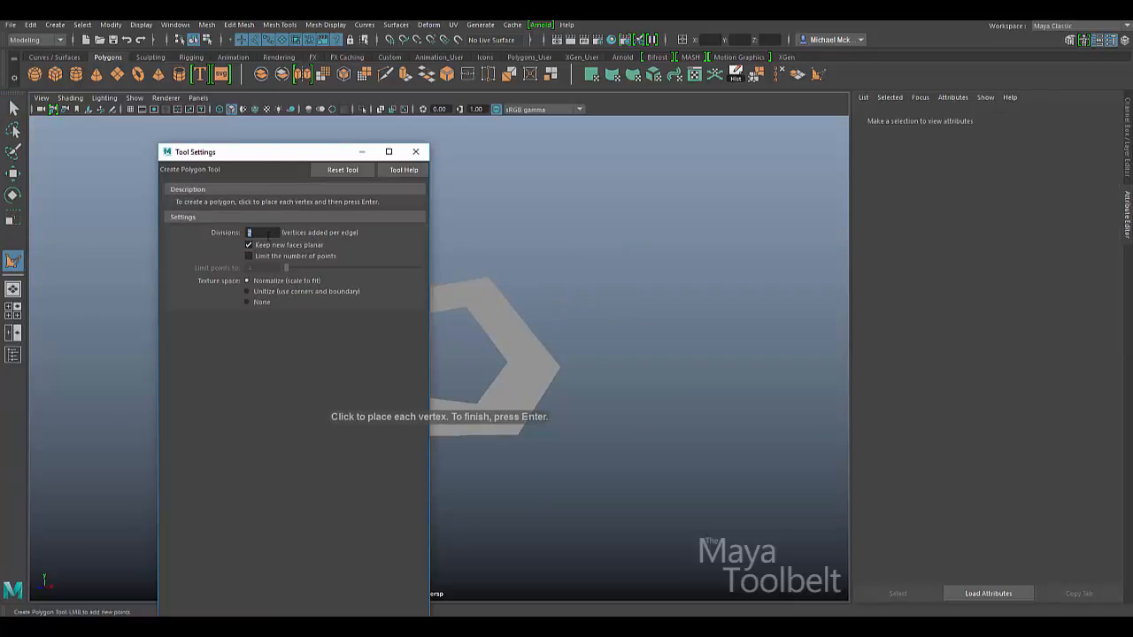
Return the holed face's subdivision to 1 and add a twelfth vertex entry at 0, 0, 0
{"action": "left_click", "coordinate": [416, 152]}
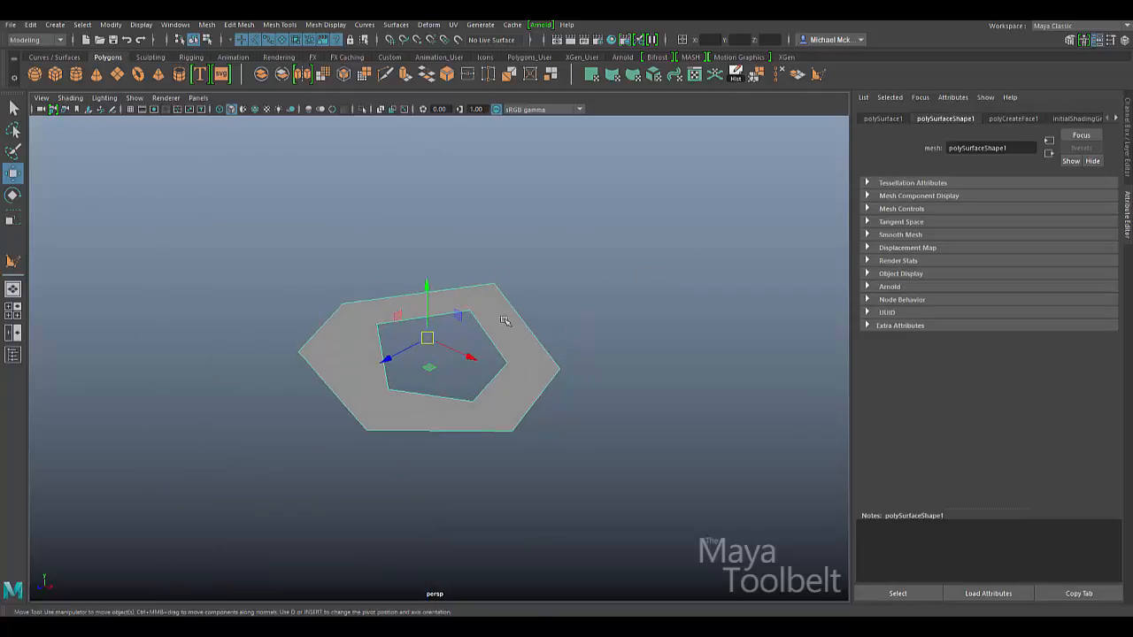
{"action": "left_click", "coordinate": [1015, 118]}
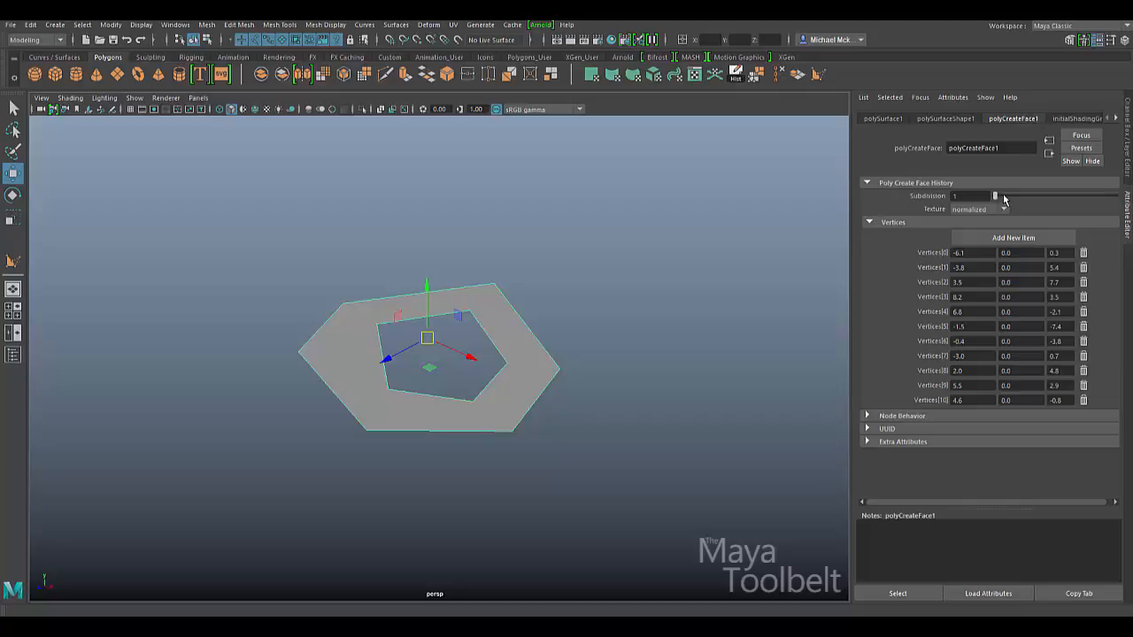
{"action": "left_click_drag", "start_coordinate": [995, 196], "coordinate": [1006, 196]}
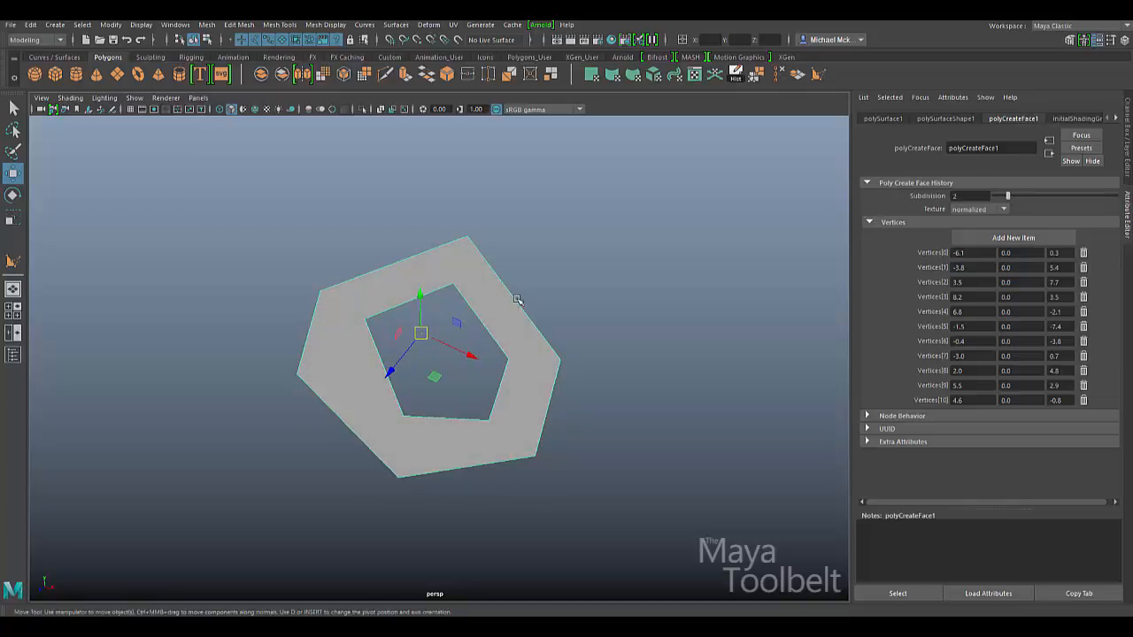
{"action": "mouse_move", "coordinate": [465, 295]}
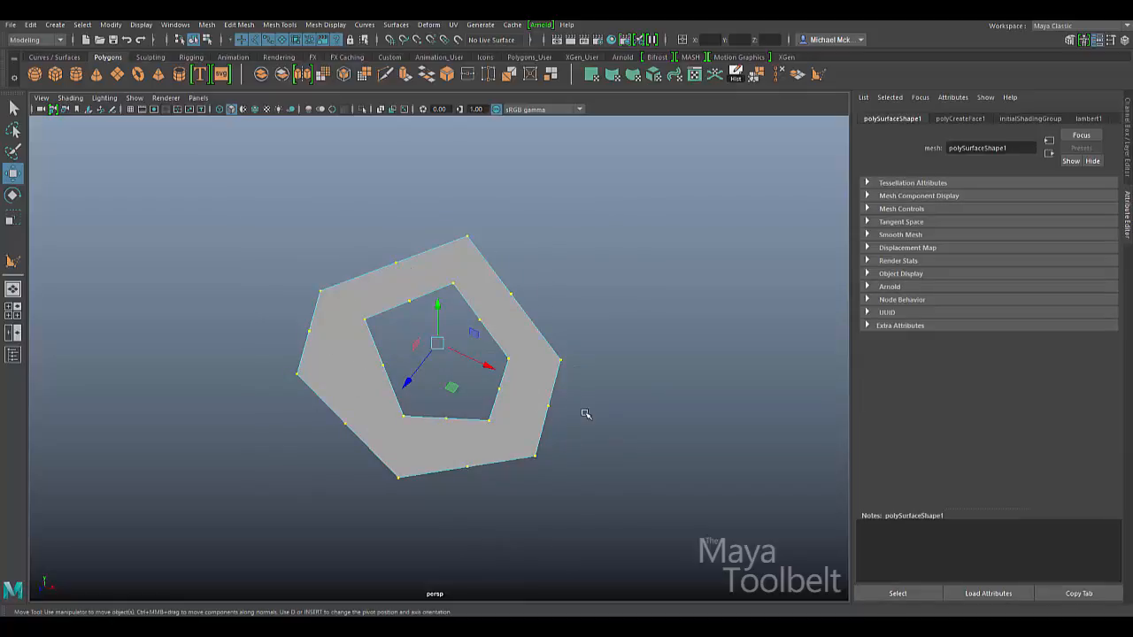
{"action": "left_click", "coordinate": [962, 117]}
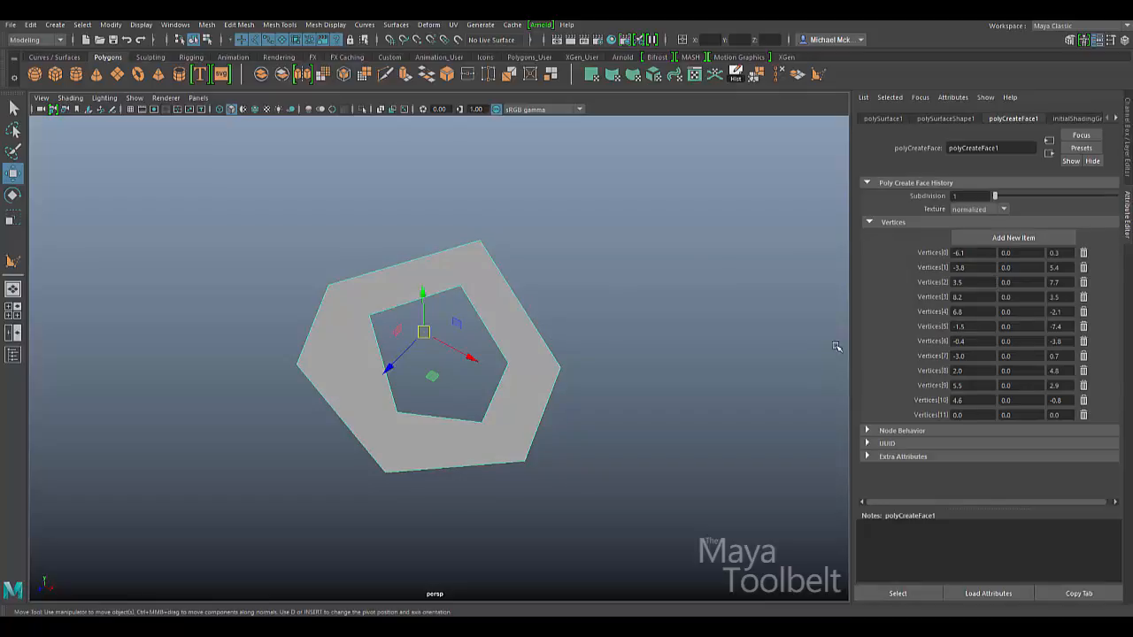
{"action": "mouse_move", "coordinate": [933, 257]}
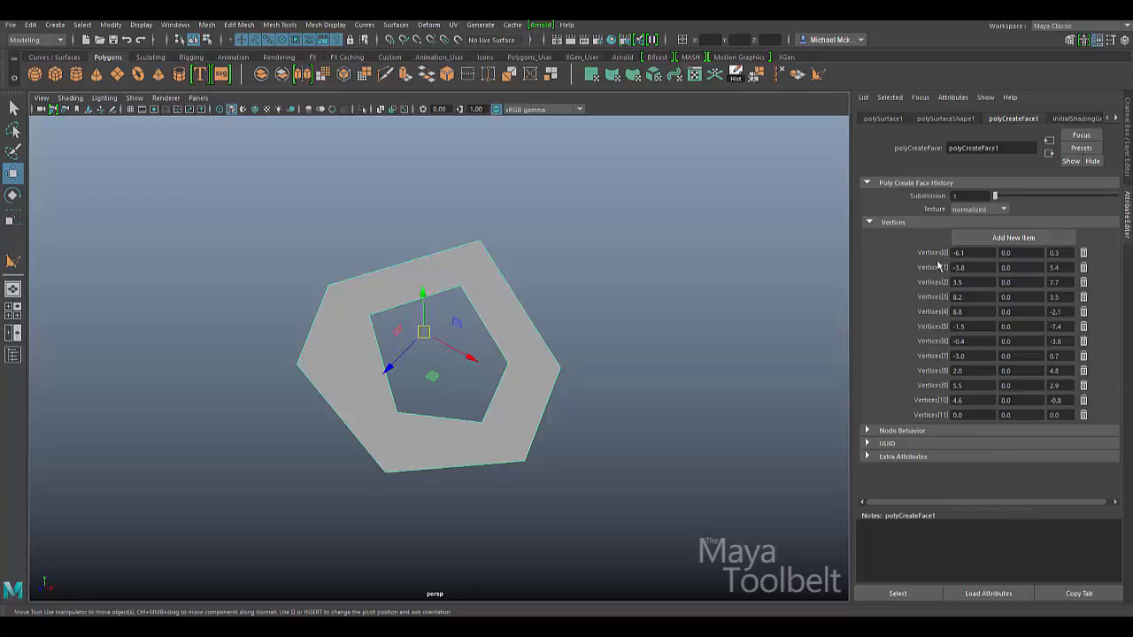
{"action": "mouse_move", "coordinate": [933, 414]}
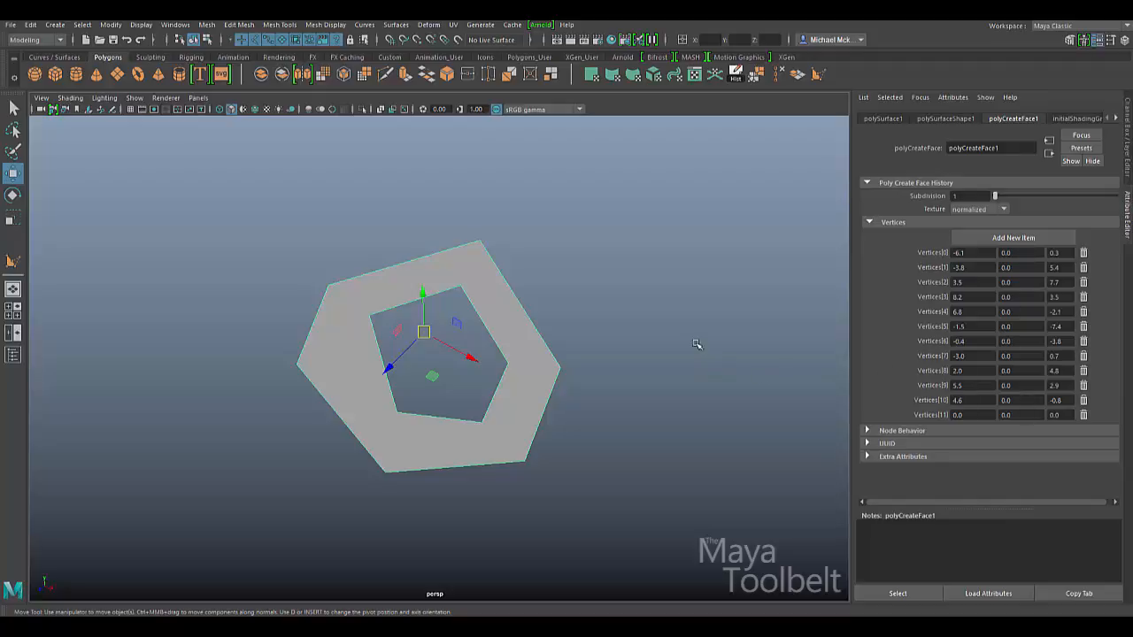
Select the holed face and delete it, leaving an empty viewport
{"action": "left_click_drag", "start_coordinate": [697, 343], "coordinate": [710, 360]}
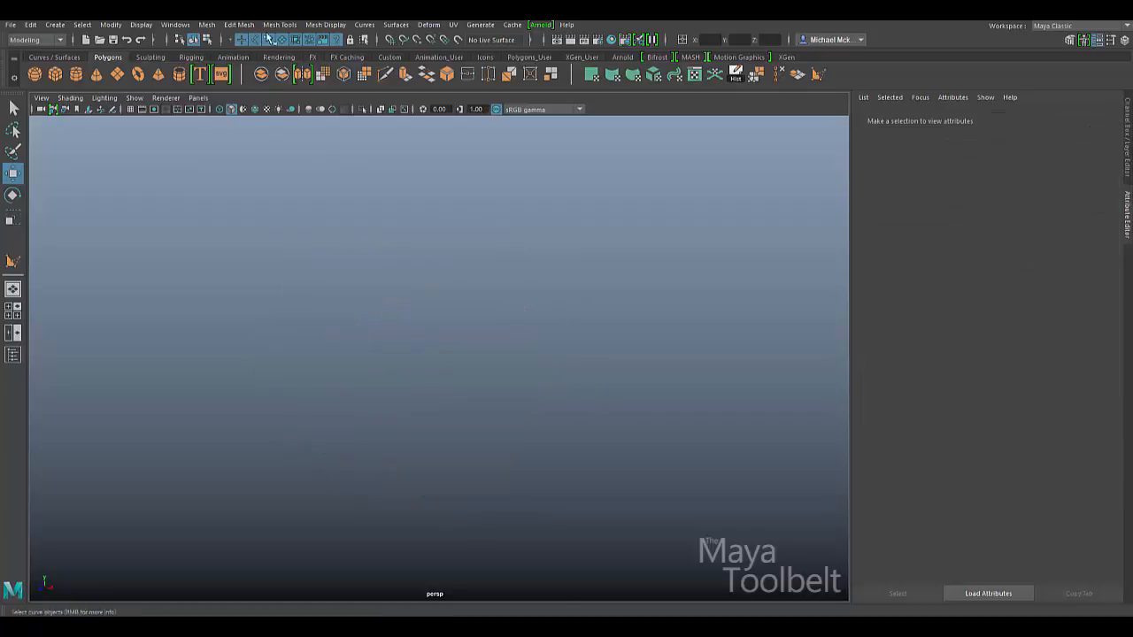
{"action": "left_click", "coordinate": [281, 24]}
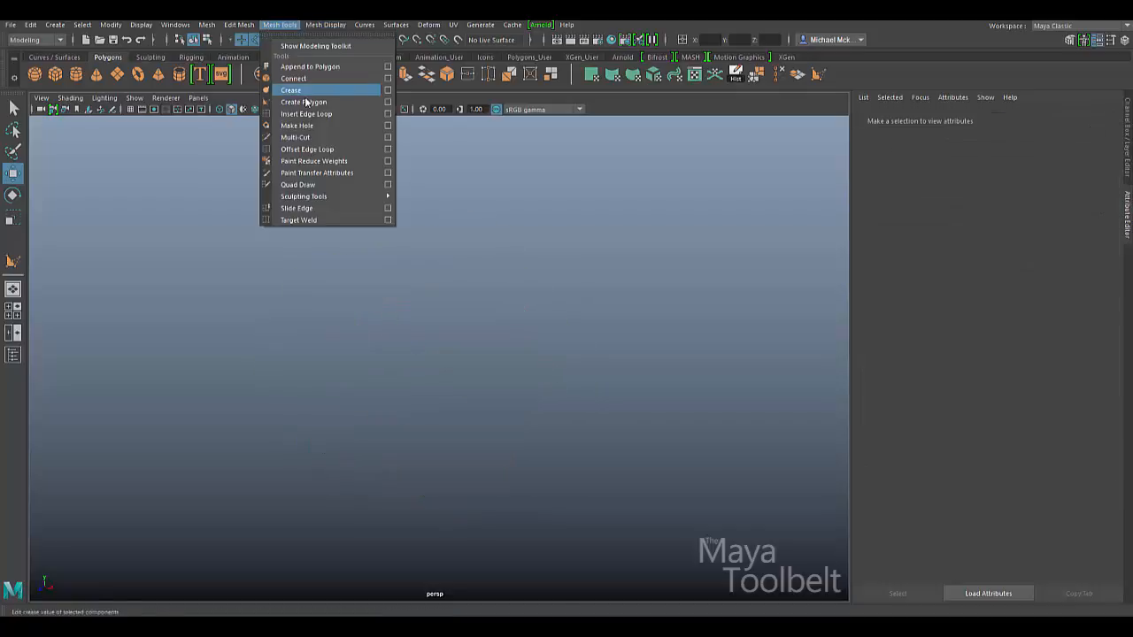
Draw a five-sided face, then add a sixth vertex entry and enter 2.0
{"action": "left_click", "coordinate": [303, 101]}
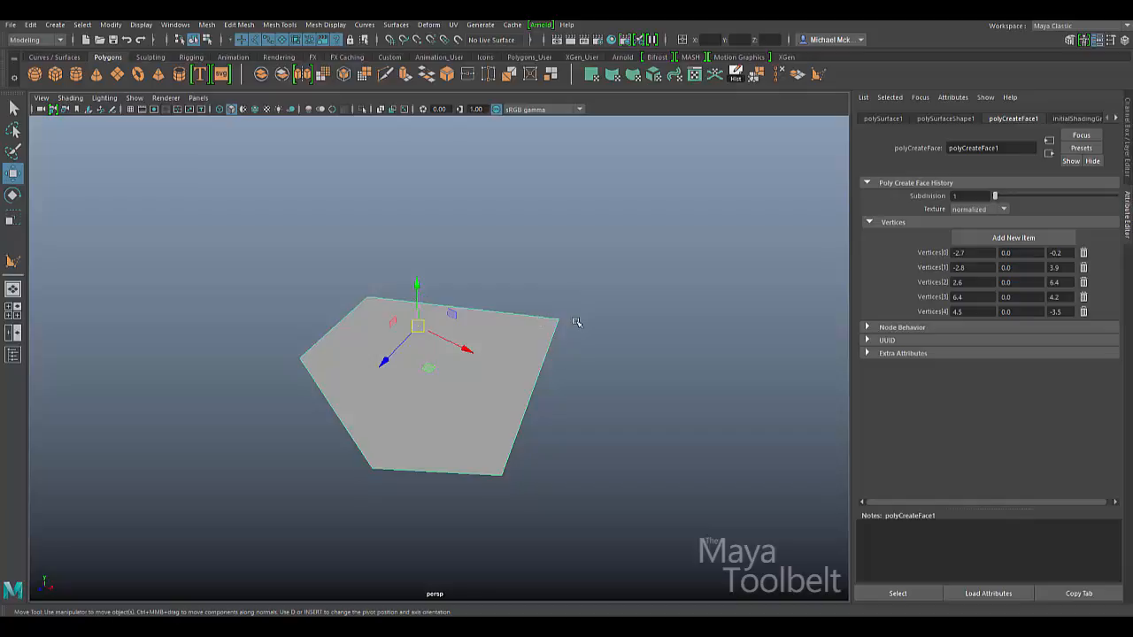
{"action": "mouse_move", "coordinate": [934, 306]}
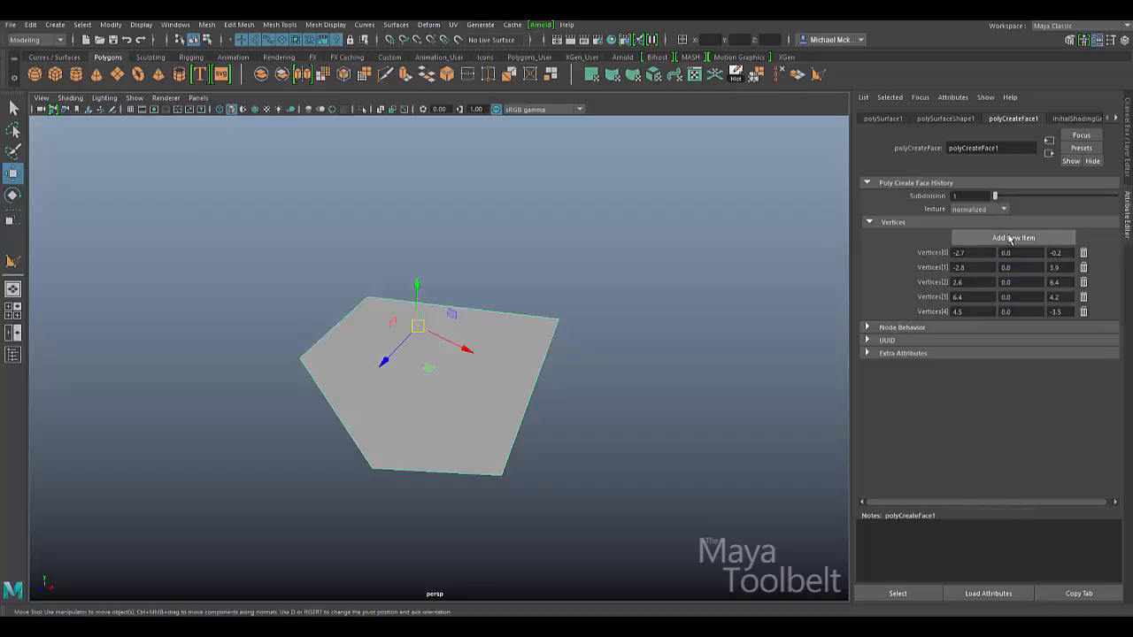
{"action": "left_click", "coordinate": [1014, 237]}
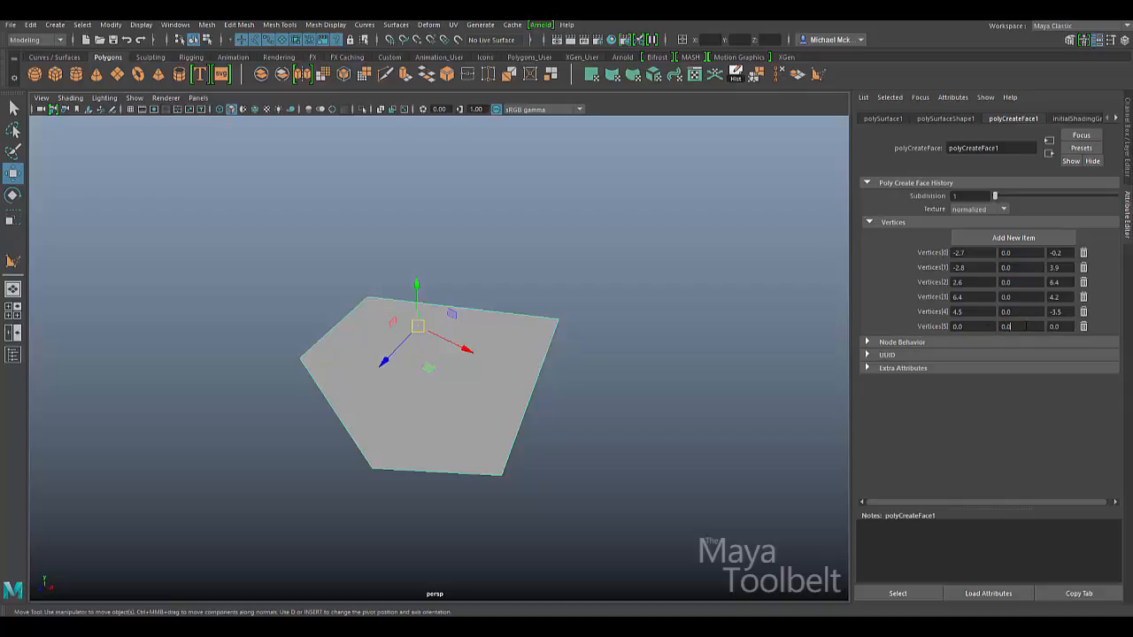
{"action": "type", "text": "2.0"}
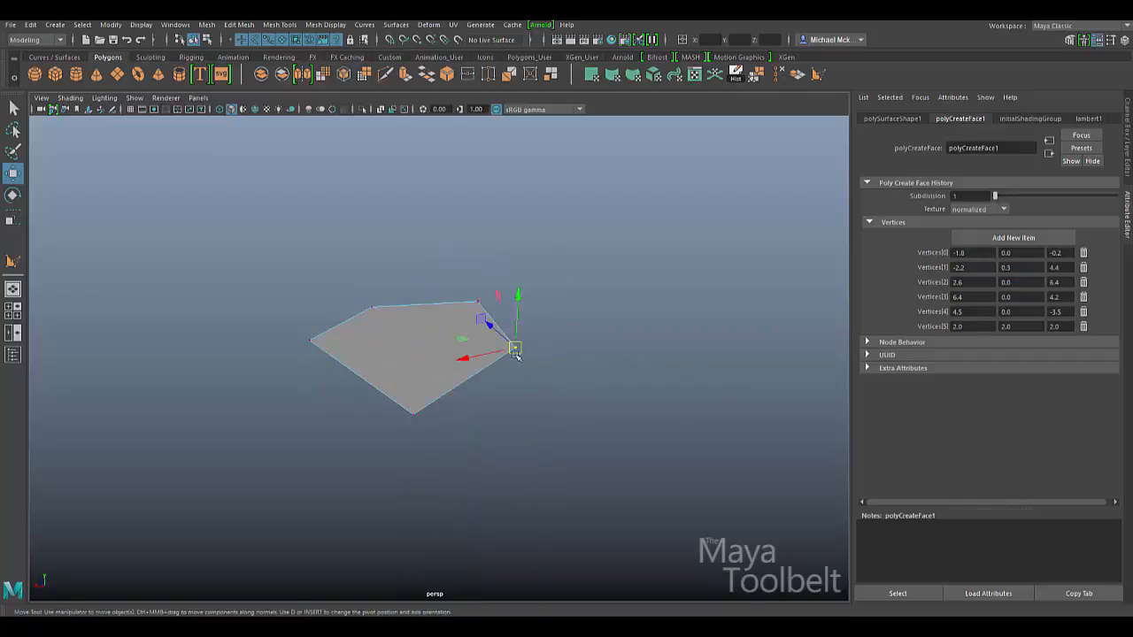
Move Vertices[0] and [1] to -1.8, 0, -0.2 and -2.2, 0.3, 4.4
{"action": "left_click_drag", "start_coordinate": [516, 348], "coordinate": [496, 354]}
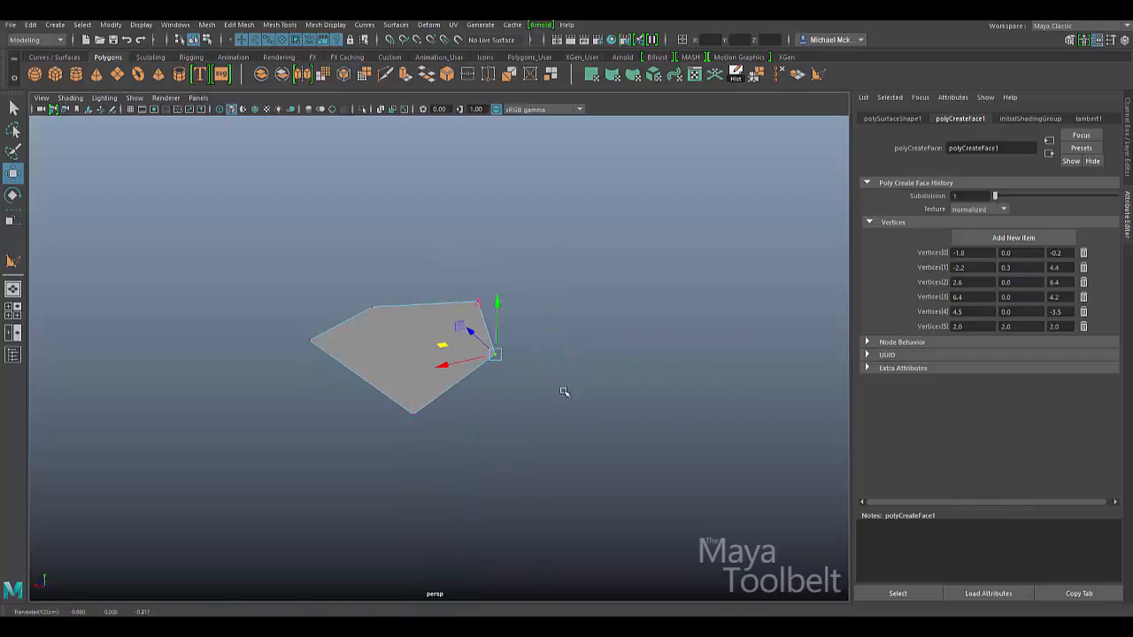
Orbit around the reshaped face and raise its Subdivision to 2
{"action": "left_click_drag", "start_coordinate": [494, 354], "coordinate": [433, 332]}
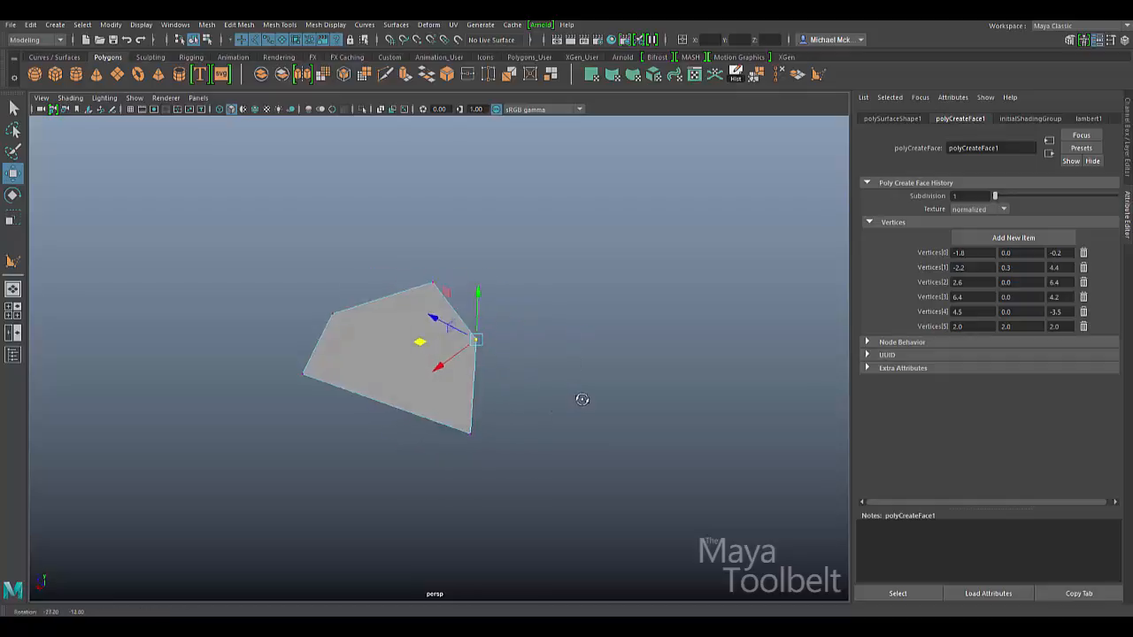
{"action": "left_click_drag", "start_coordinate": [583, 399], "coordinate": [566, 395]}
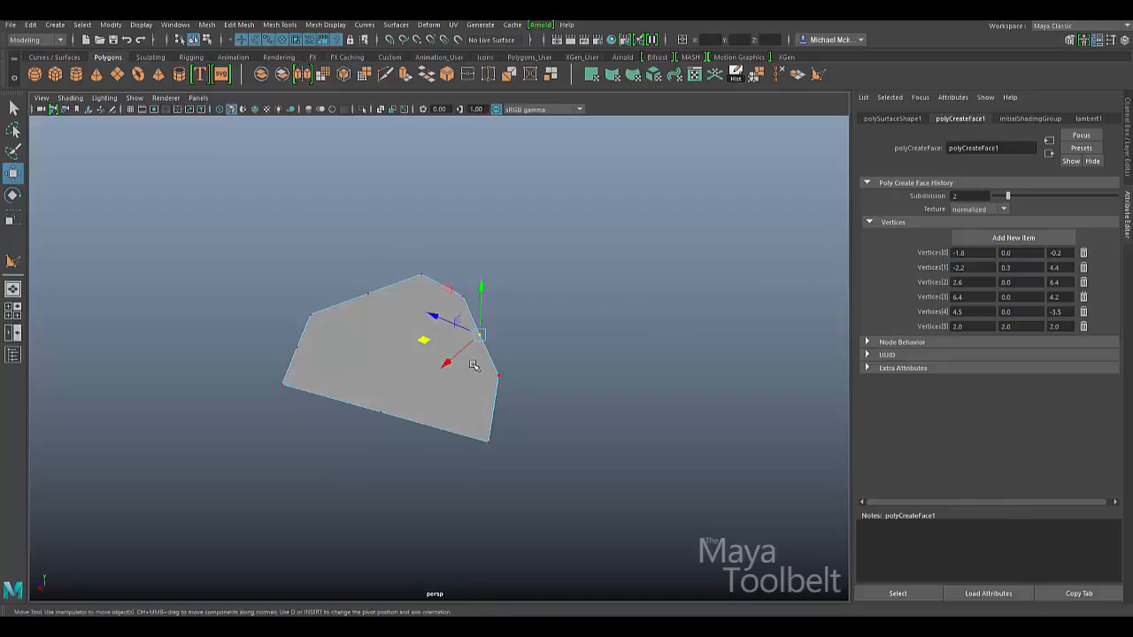
{"action": "mouse_move", "coordinate": [677, 334]}
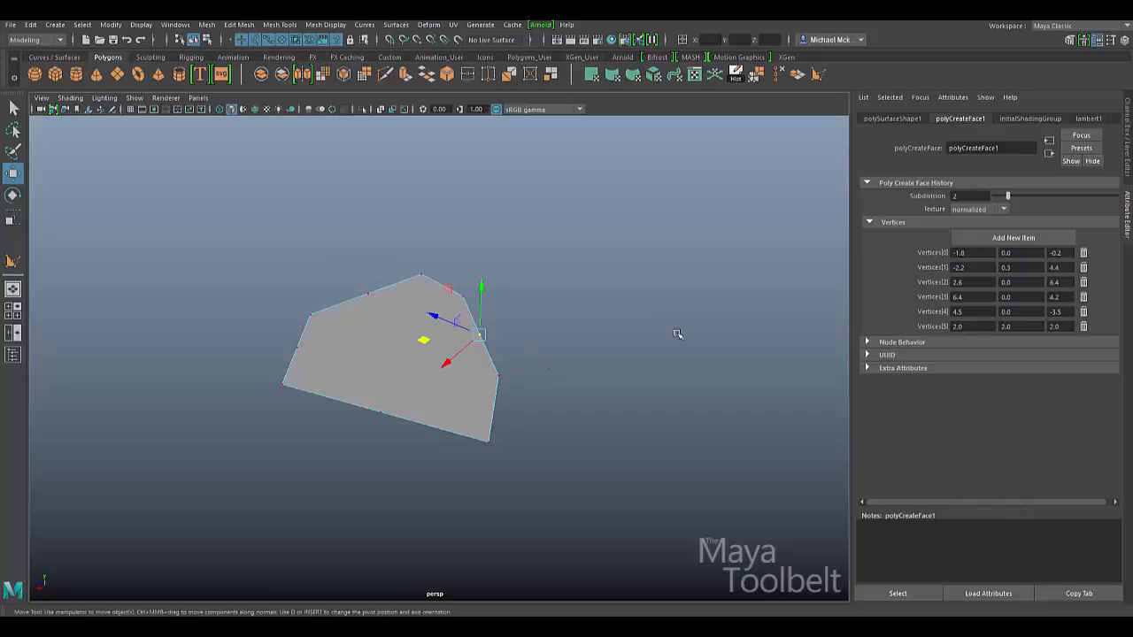
{"action": "mouse_move", "coordinate": [507, 310]}
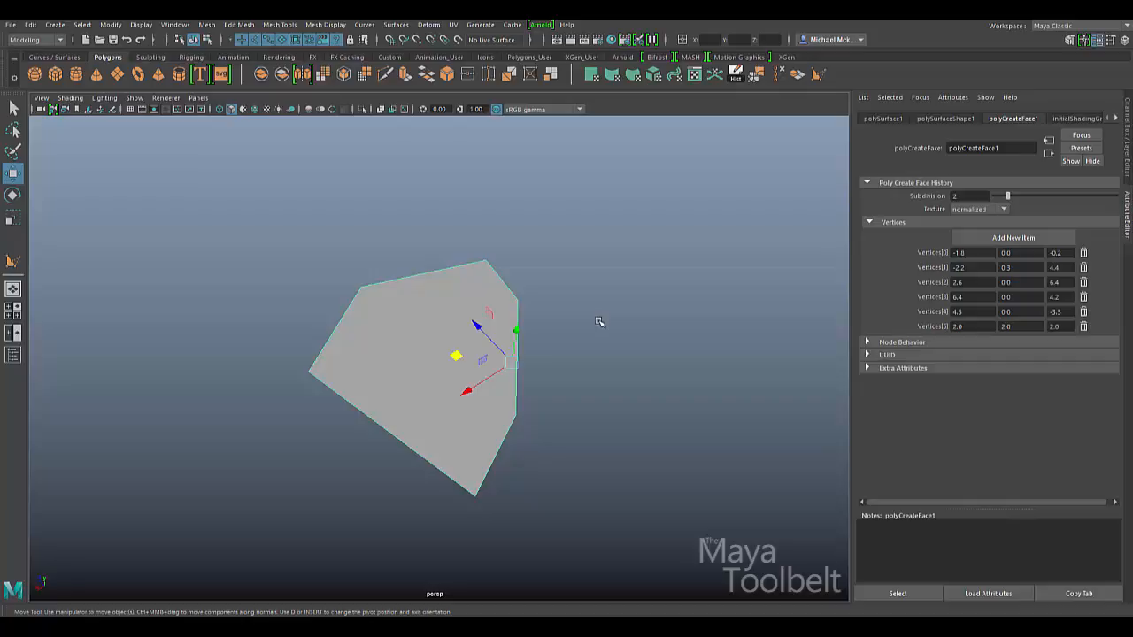
{"action": "mouse_move", "coordinate": [662, 381]}
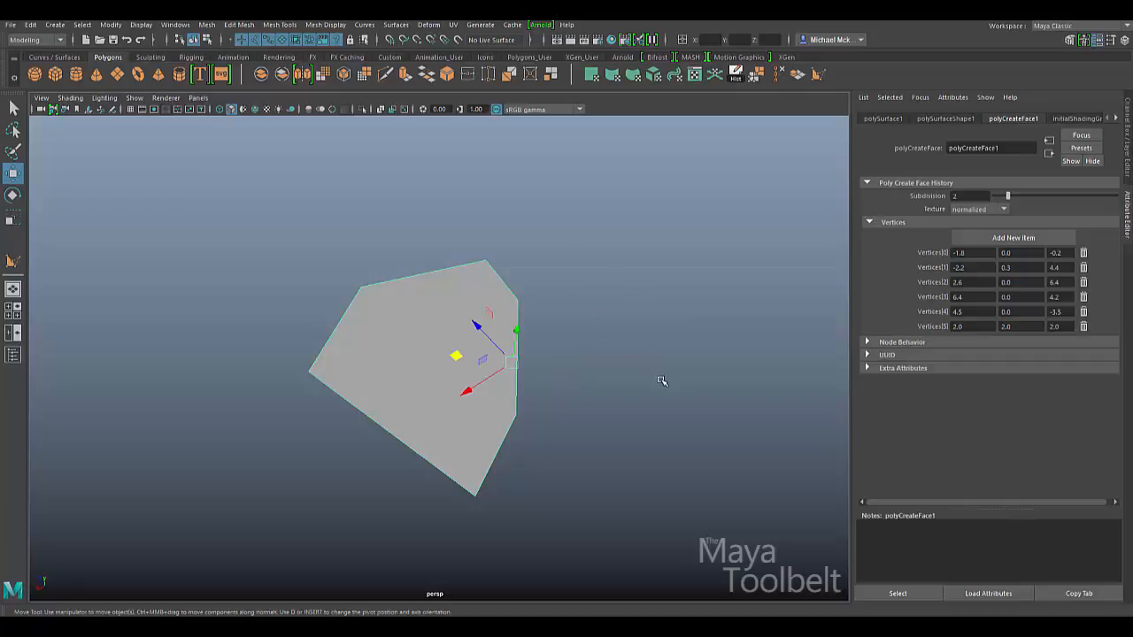
{"action": "mouse_move", "coordinate": [666, 388]}
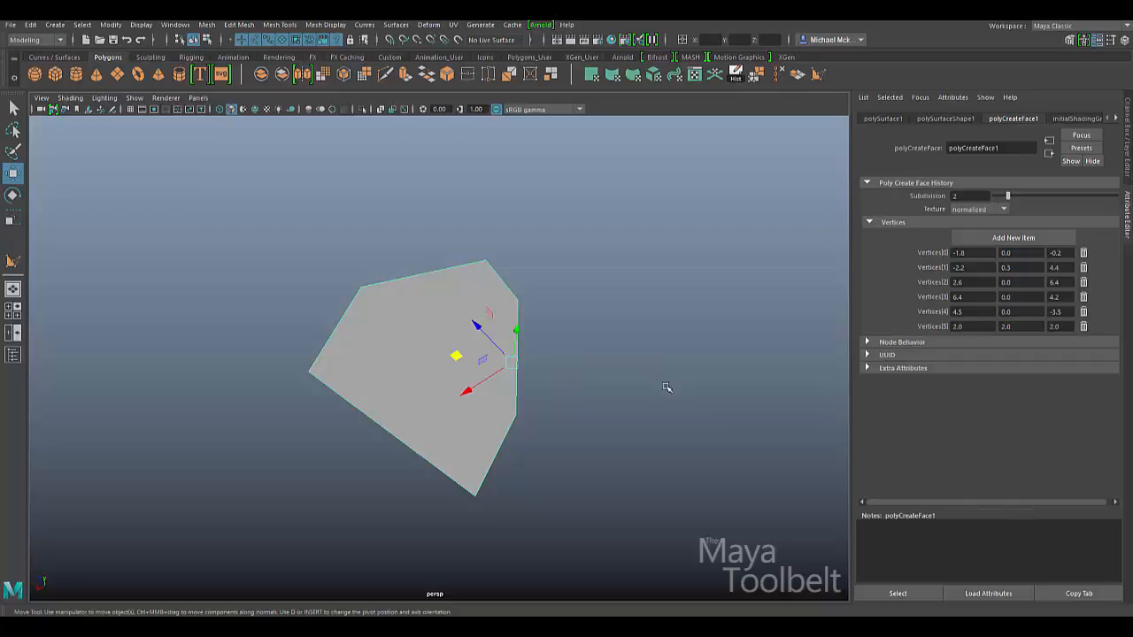